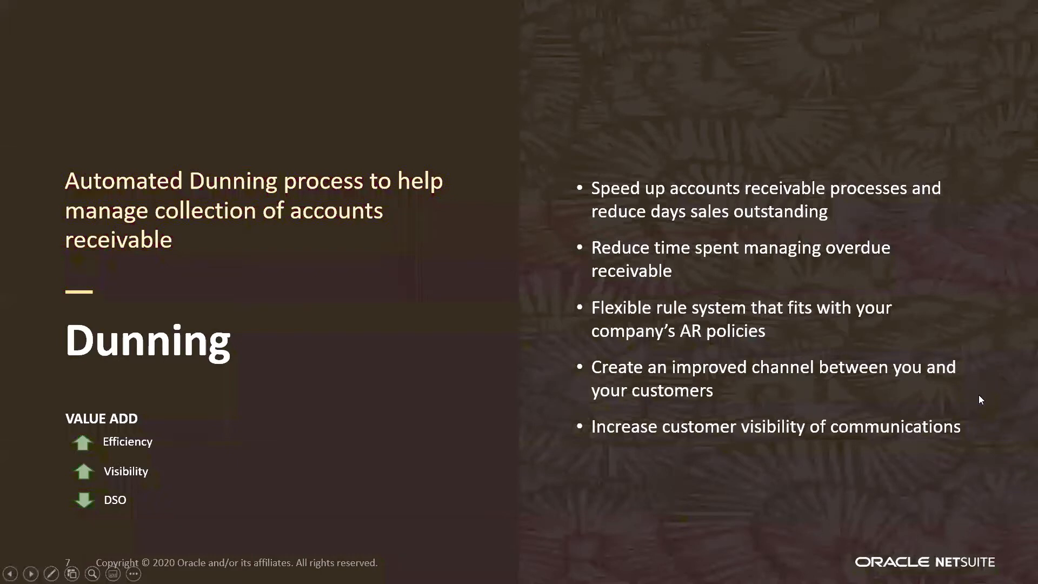
mouse_move(985, 403)
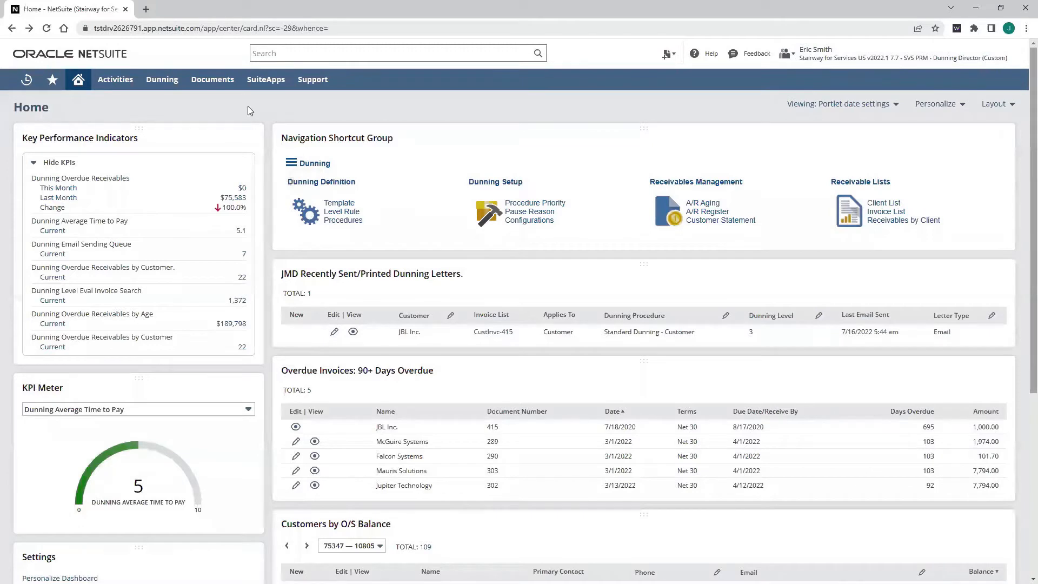
Step: Locate Altima Technology in the Customers by O/S Balance portlet on the Home dashboard
scroll(down, 3)
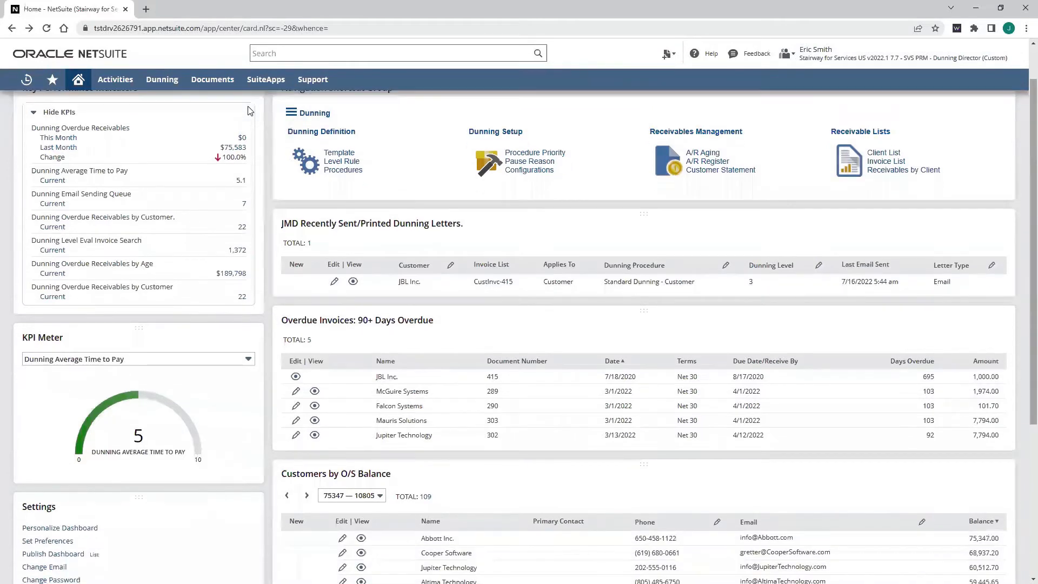
click(212, 78)
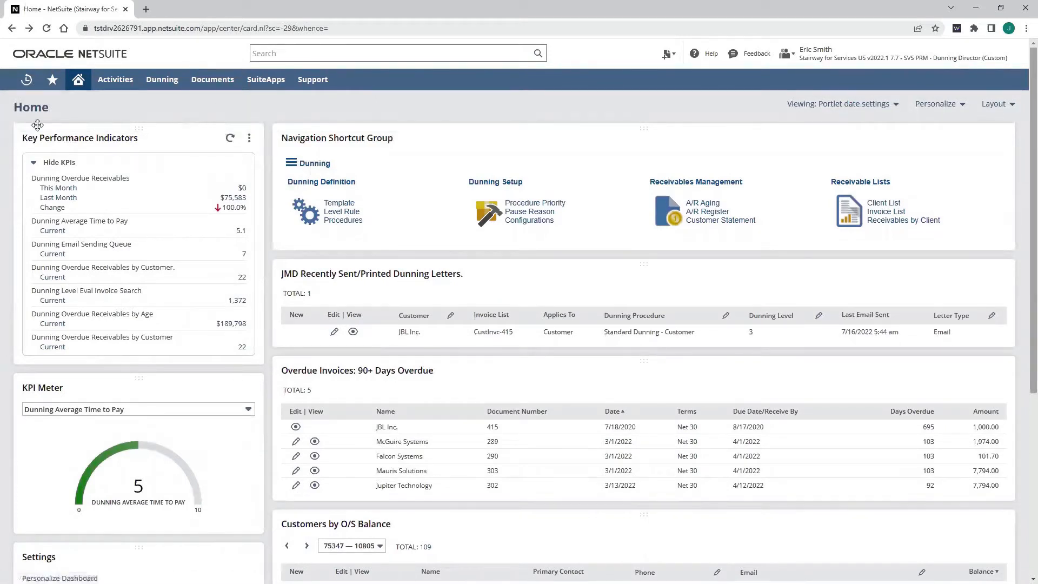
mouse_move(122, 304)
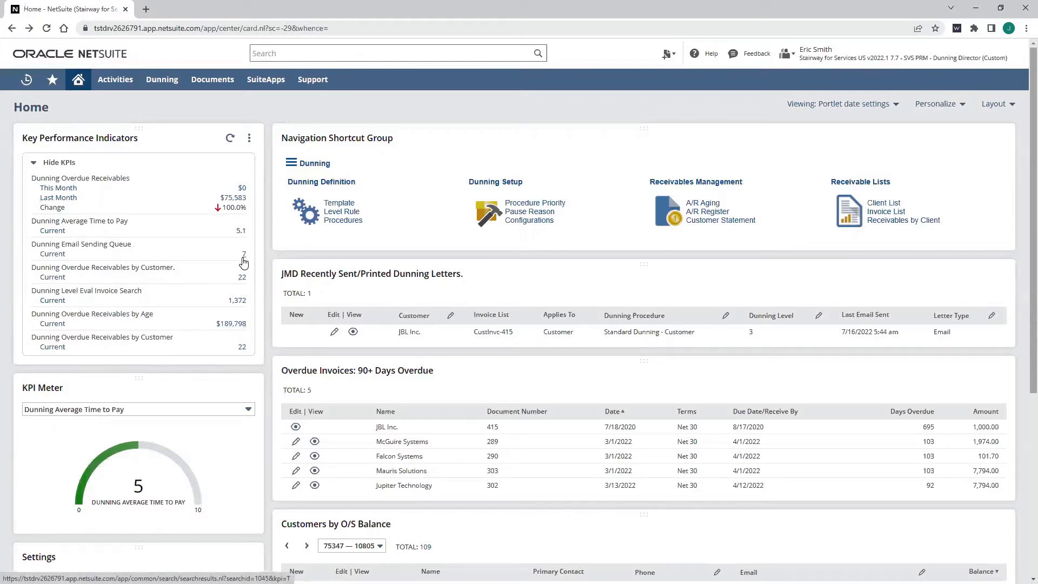
mouse_move(243, 260)
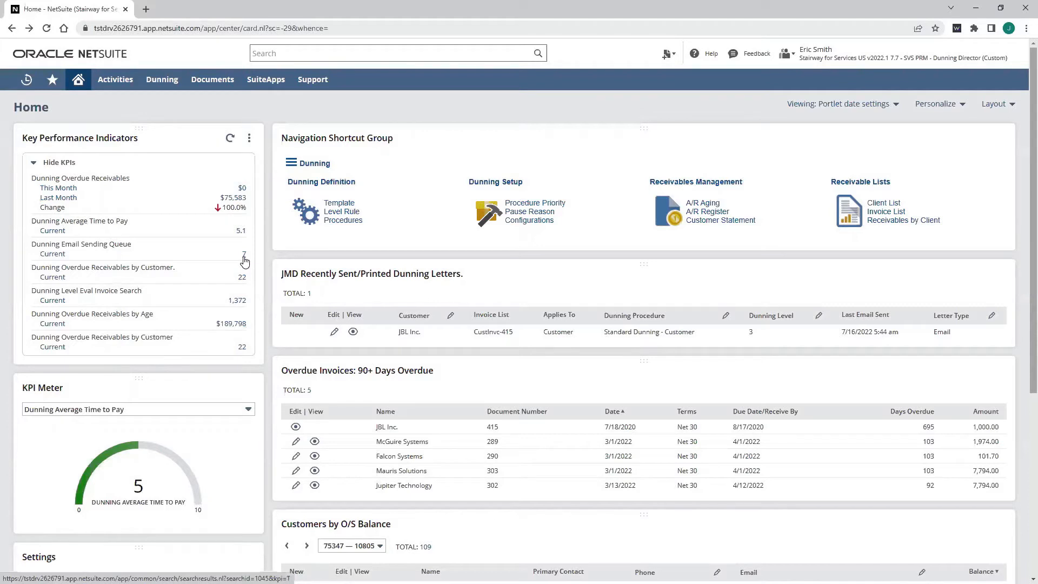
mouse_move(721, 220)
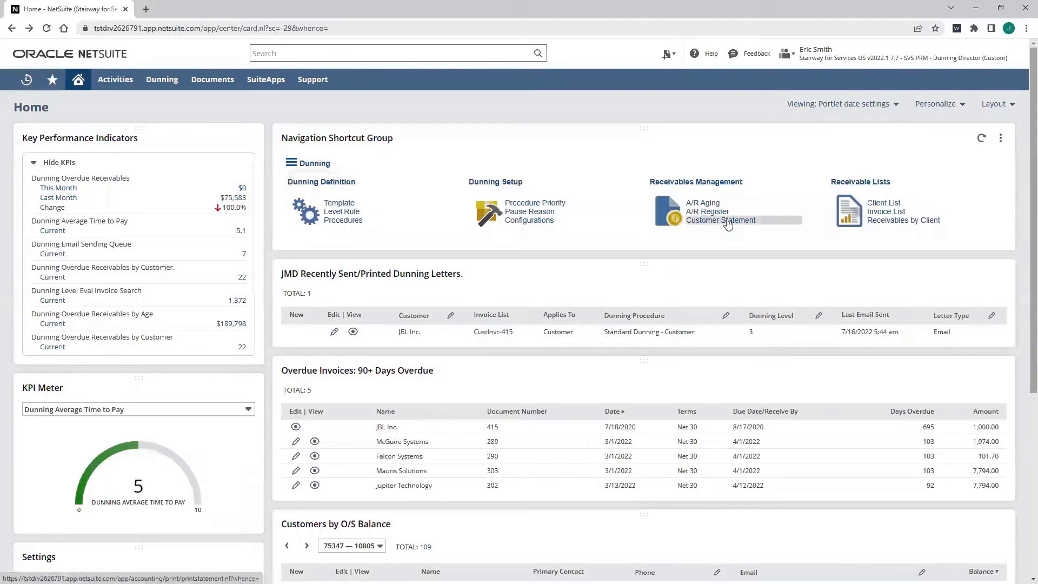
mouse_move(885, 211)
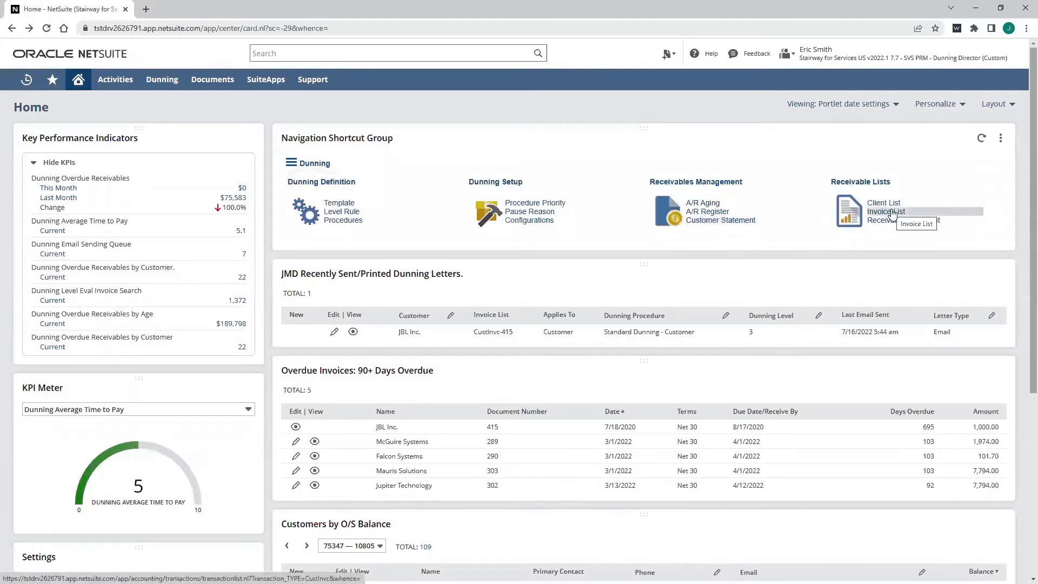
mouse_move(884, 202)
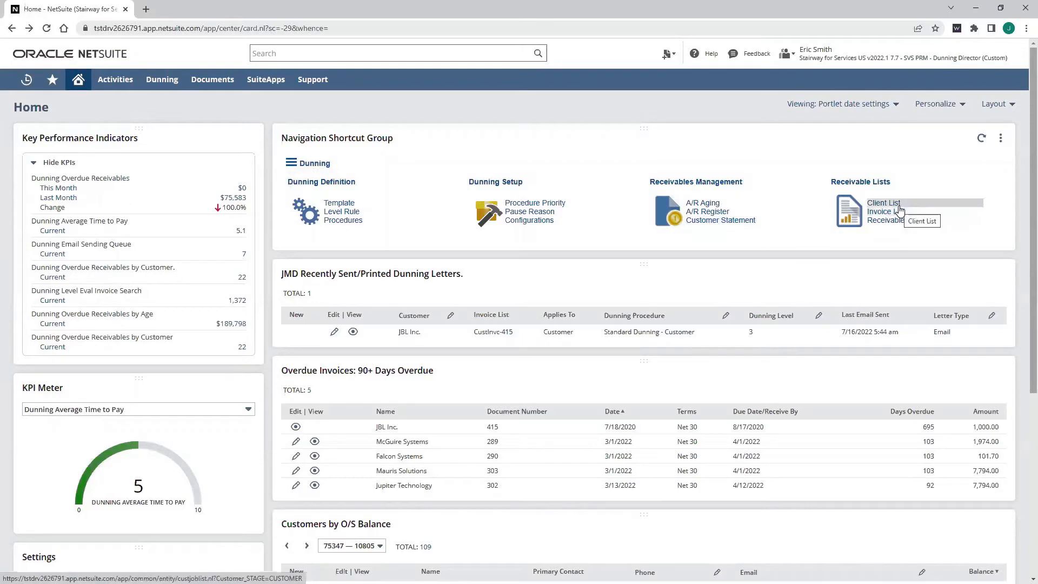
scroll(down, 3)
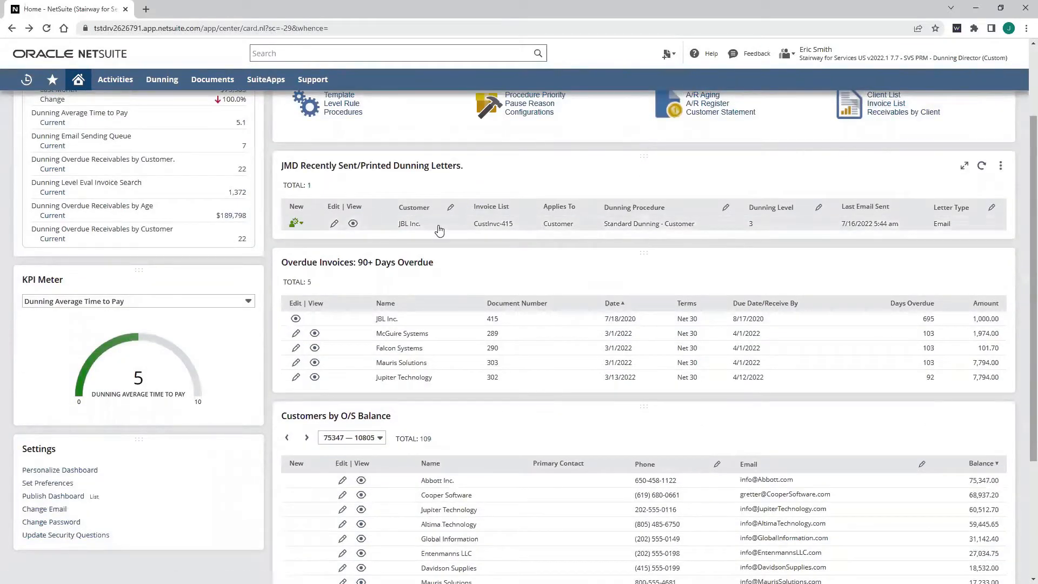
scroll(down, 3)
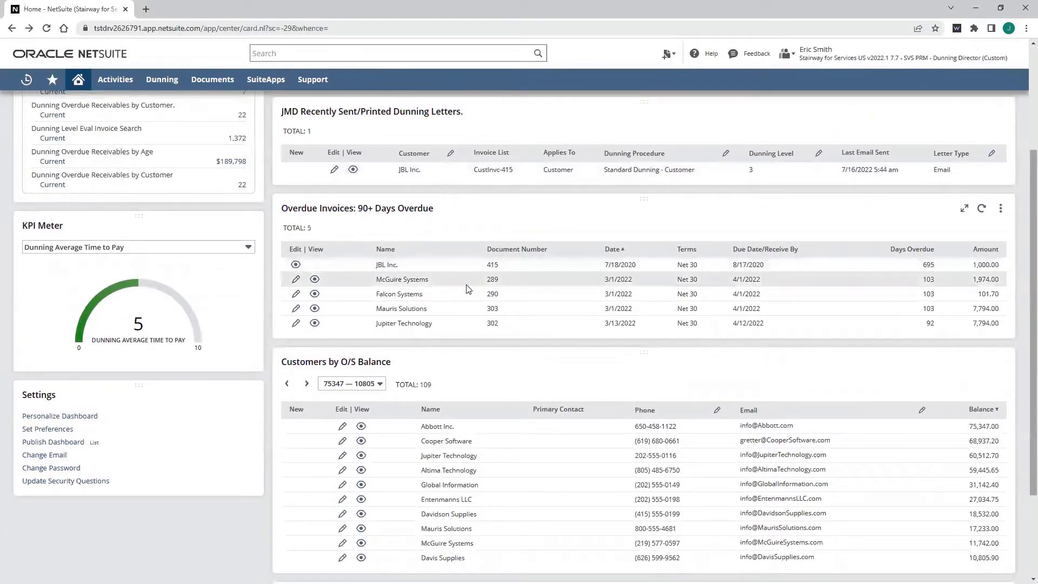
scroll(down, 3)
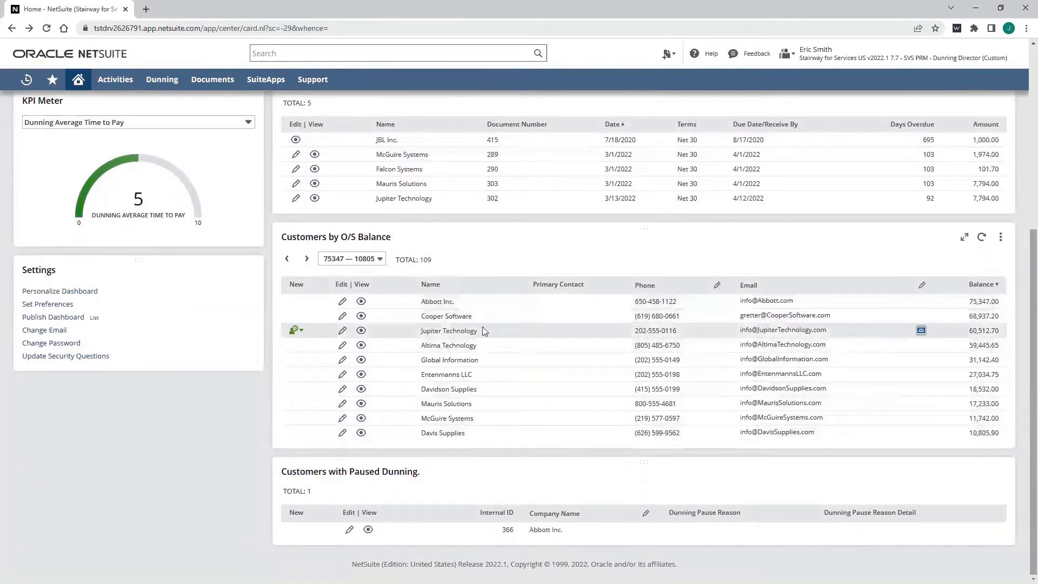
click(437, 302)
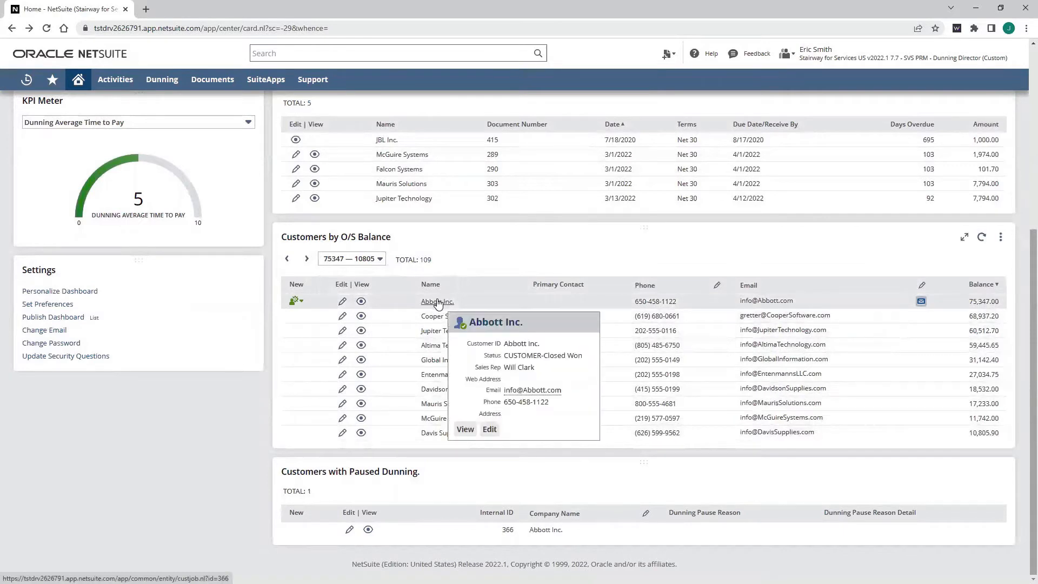
mouse_move(350, 533)
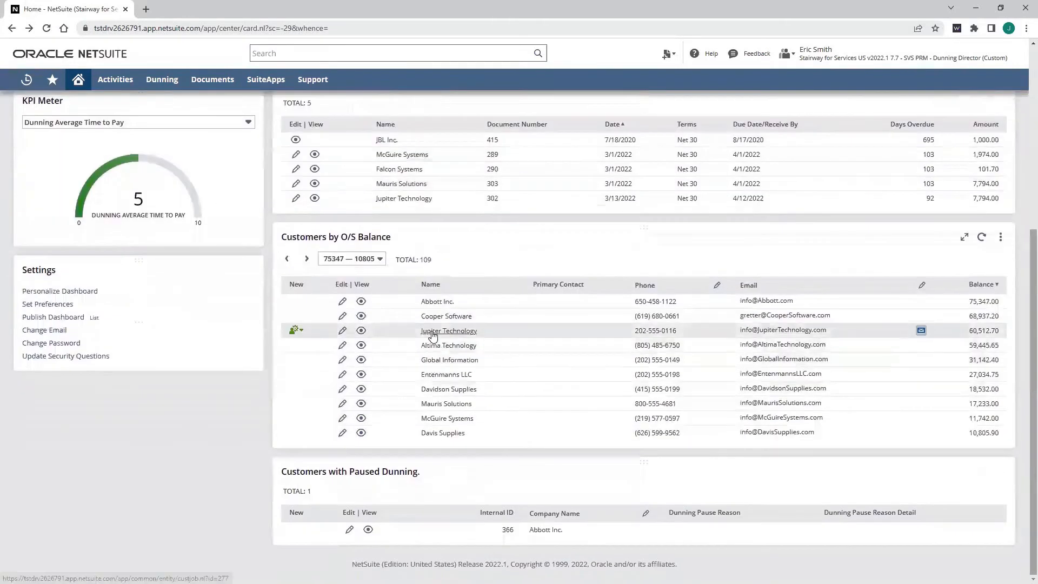
Step: Bring up Altima Technology's customer record with its Messages subtab showing sent emails
click(447, 330)
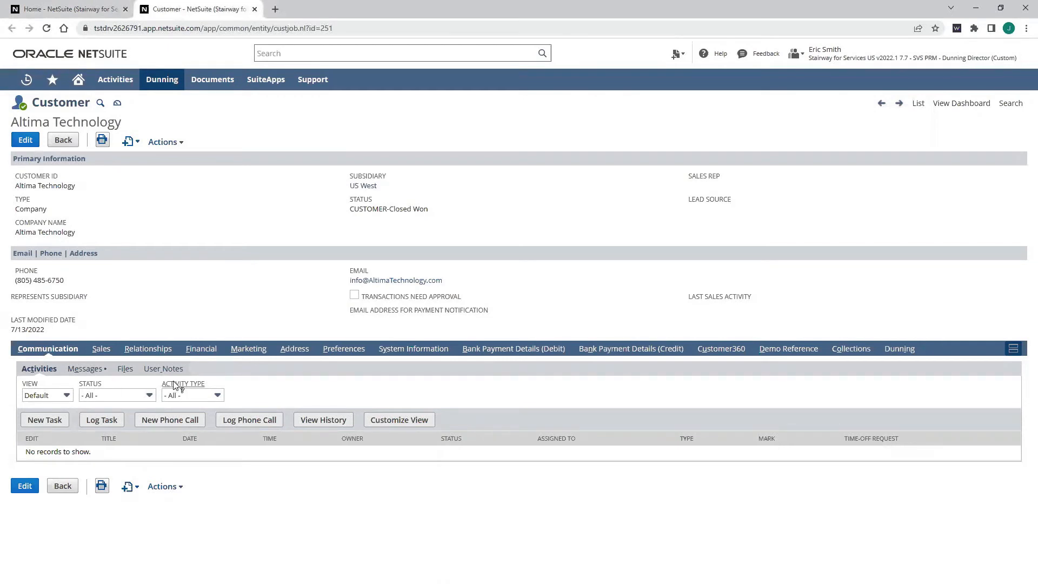
click(81, 368)
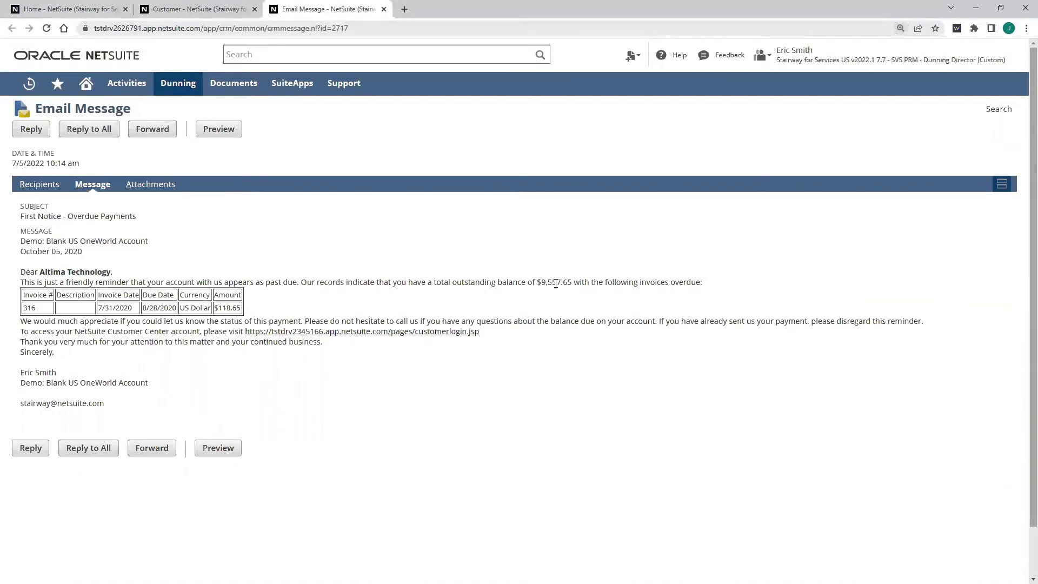
double_click(555, 281)
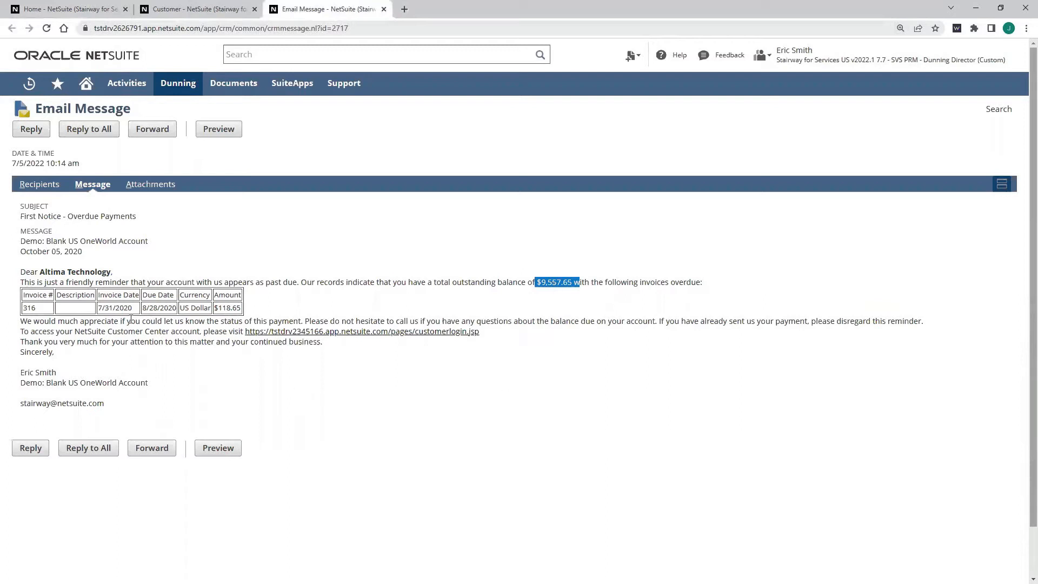
mouse_move(346, 334)
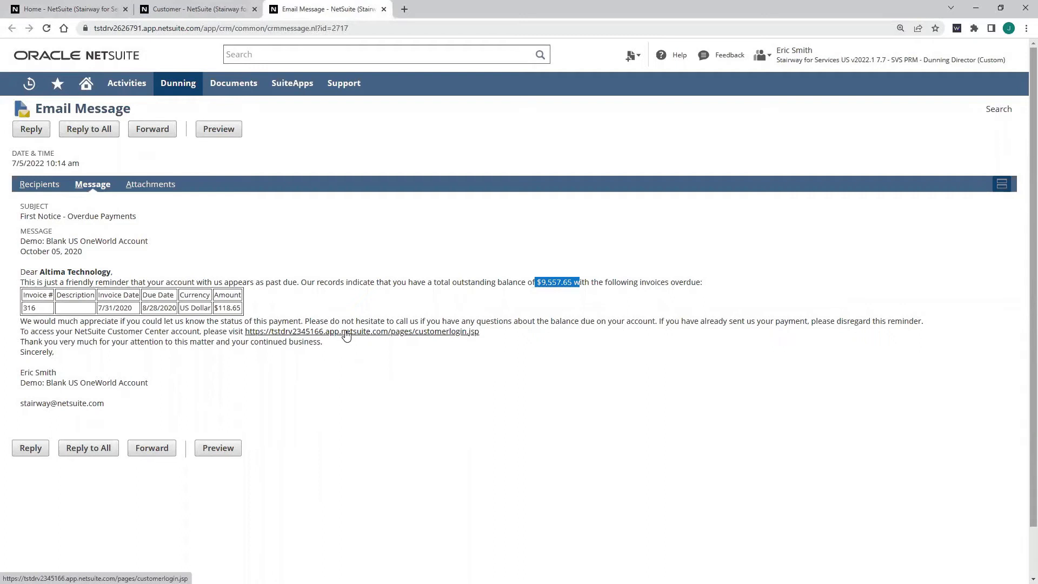
mouse_move(437, 350)
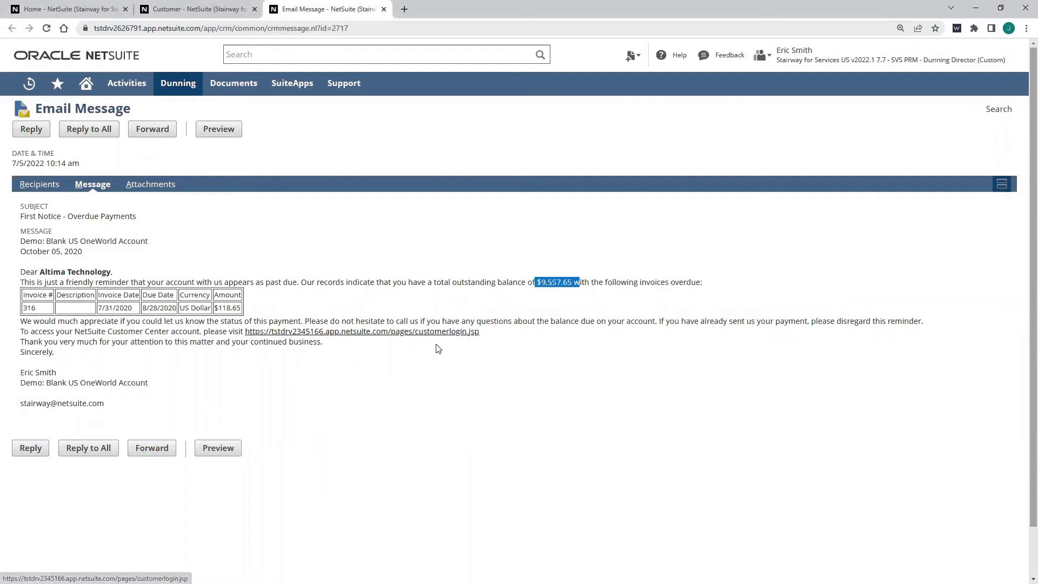
mouse_move(436, 340)
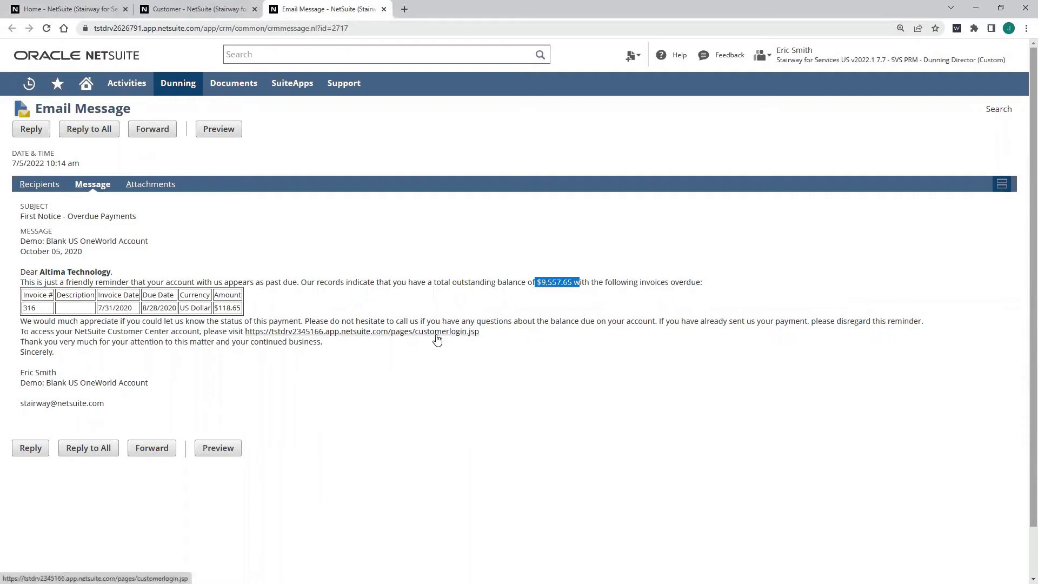
Step: Close the Email Message tab and show Altima Technology's Dunning subtab with its two recipients
click(196, 8)
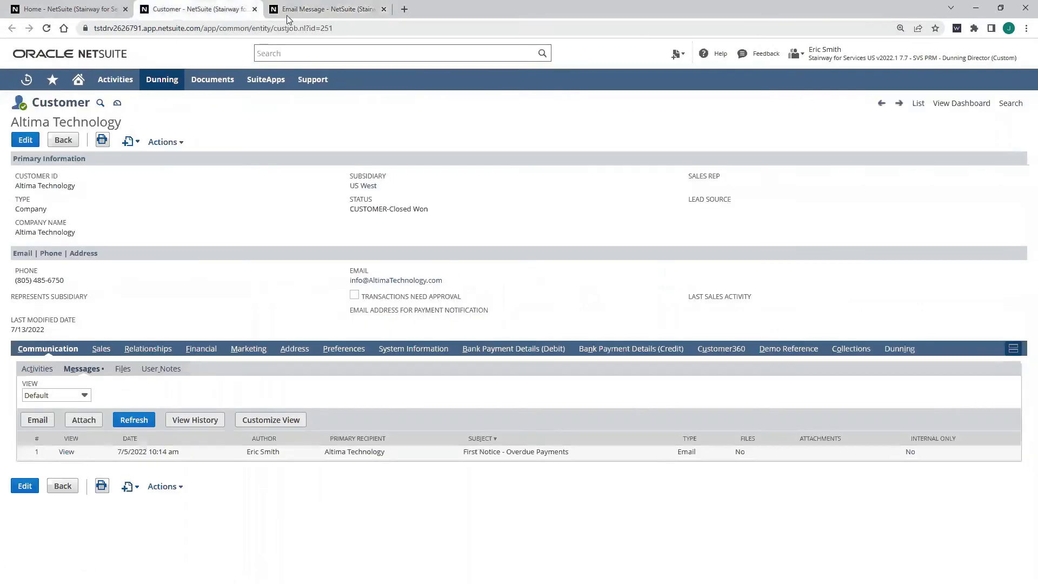
click(382, 8)
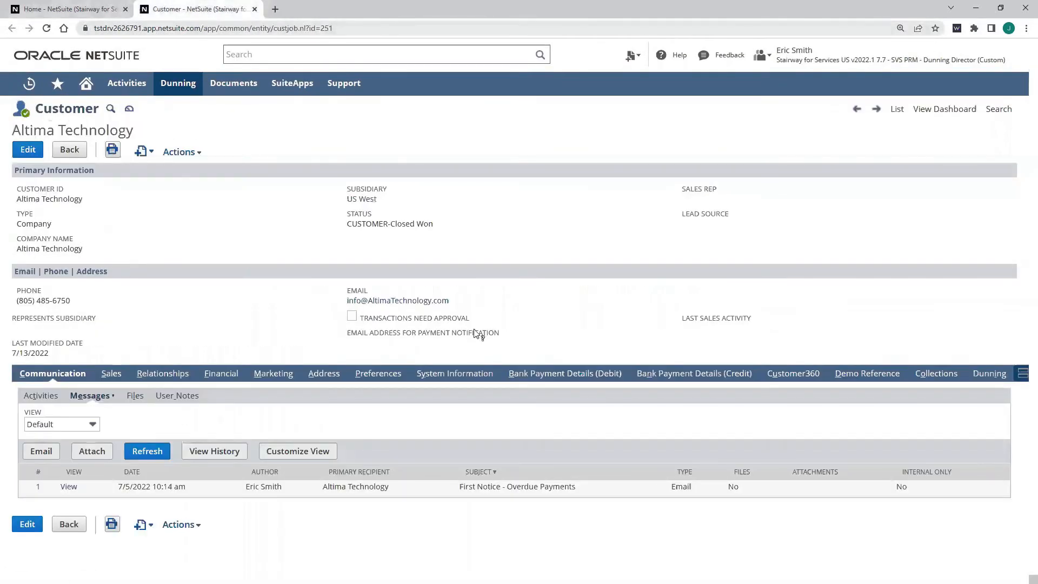
mouse_move(990, 373)
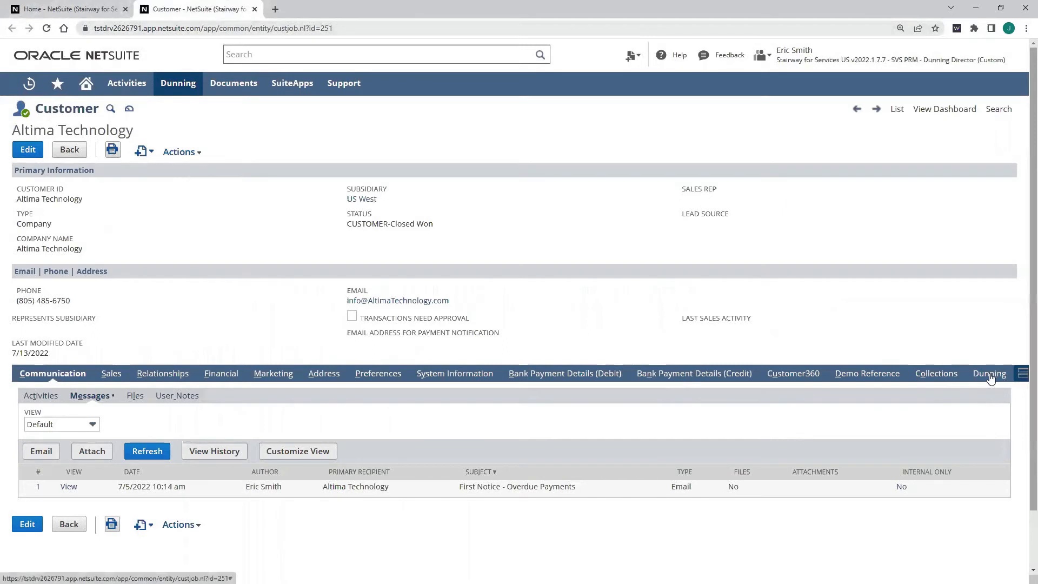
click(986, 373)
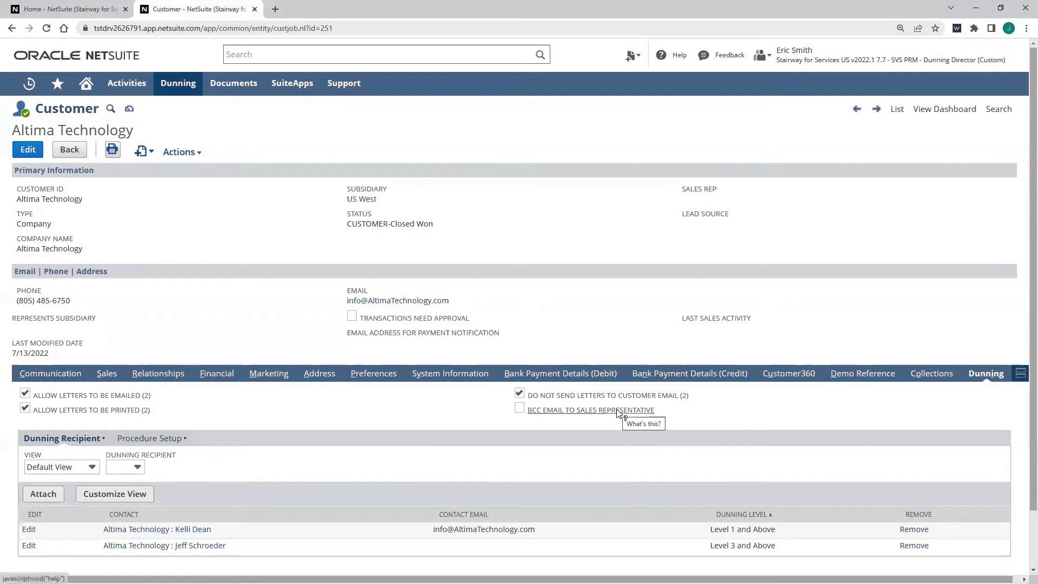
mouse_move(325, 462)
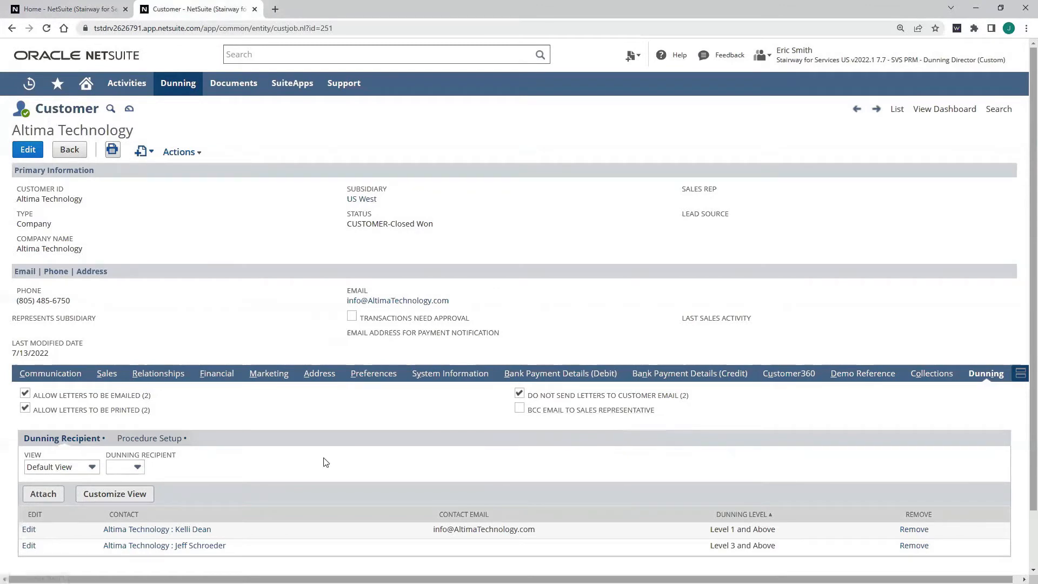
scroll(down, 3)
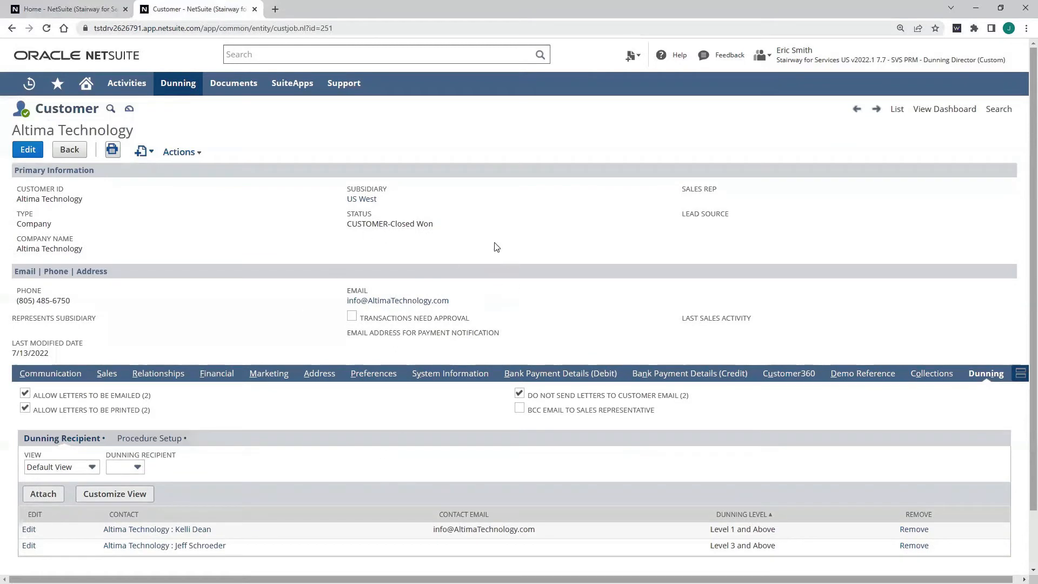
scroll(down, 3)
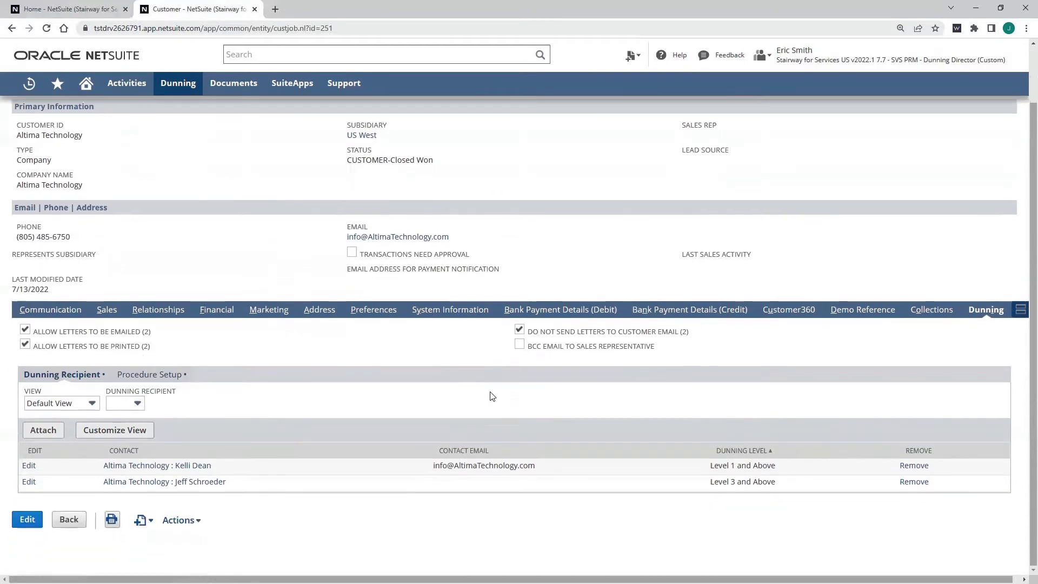
mouse_move(265, 485)
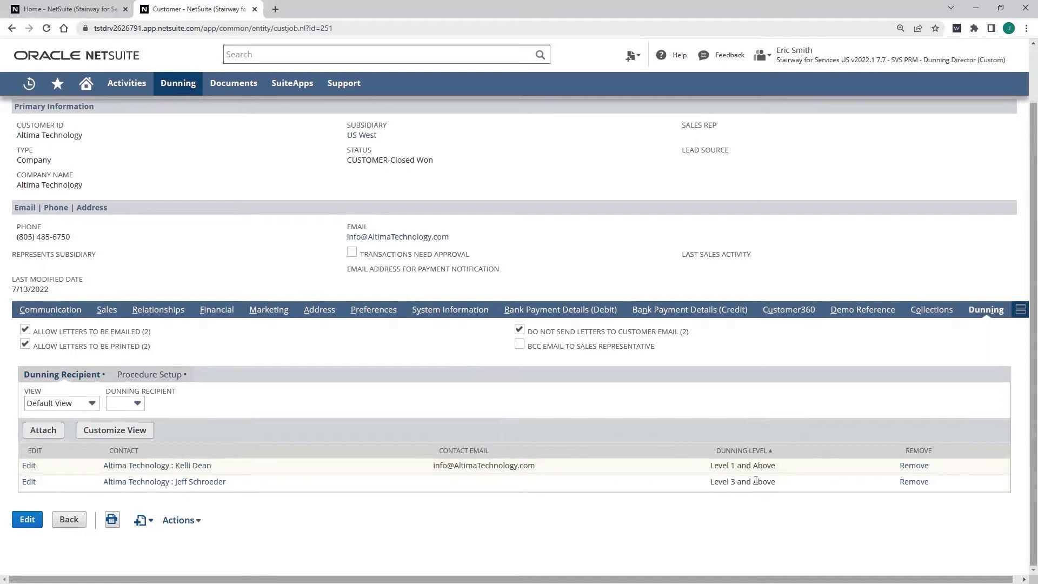
mouse_move(164, 481)
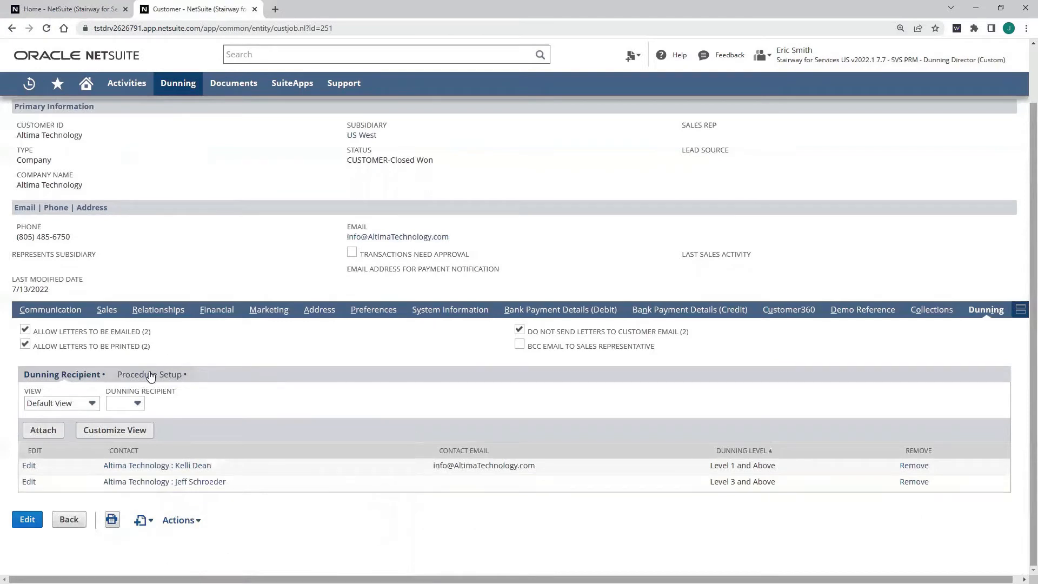
Step: From Procedure Setup, launch the Standard Dunning - Customer procedure in a new browser tab
click(146, 375)
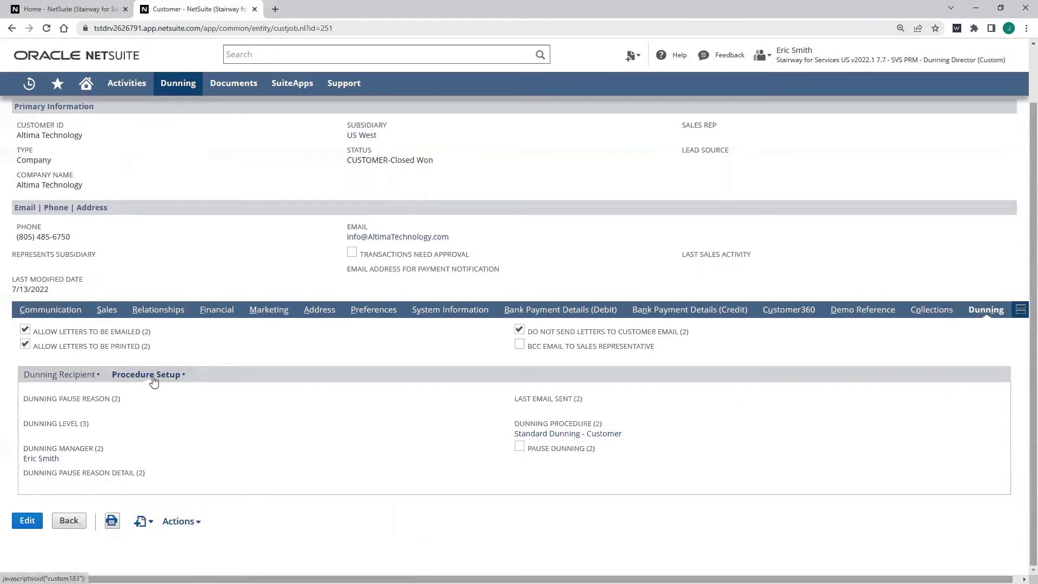
mouse_move(72, 398)
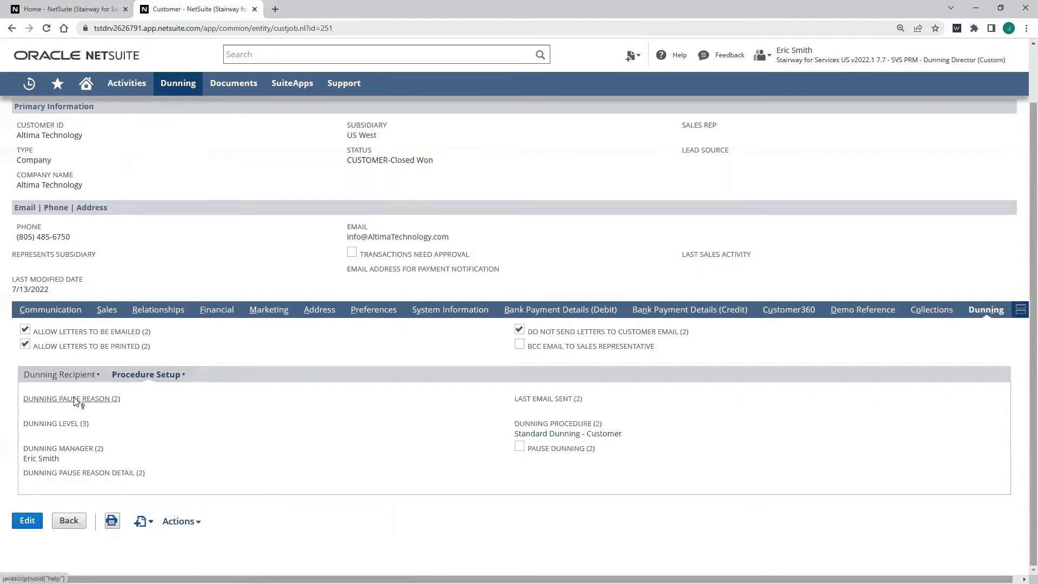
mouse_move(287, 440)
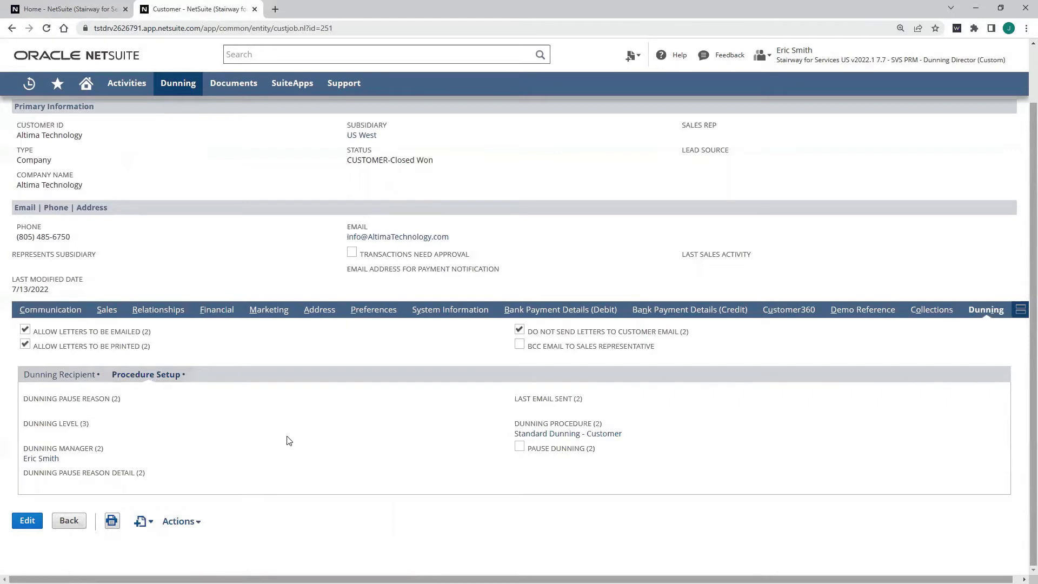
mouse_move(342, 380)
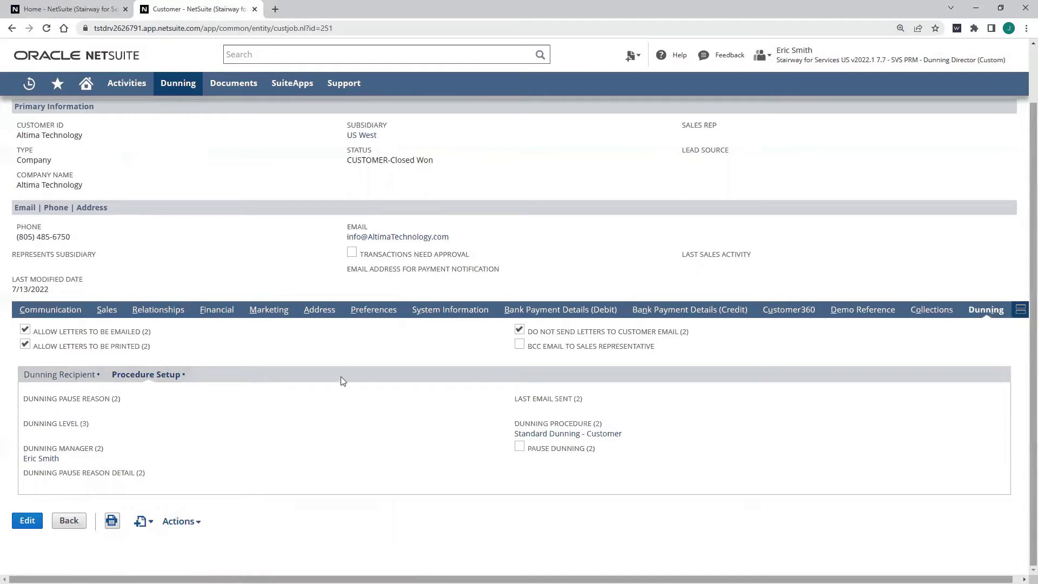
mouse_move(568, 433)
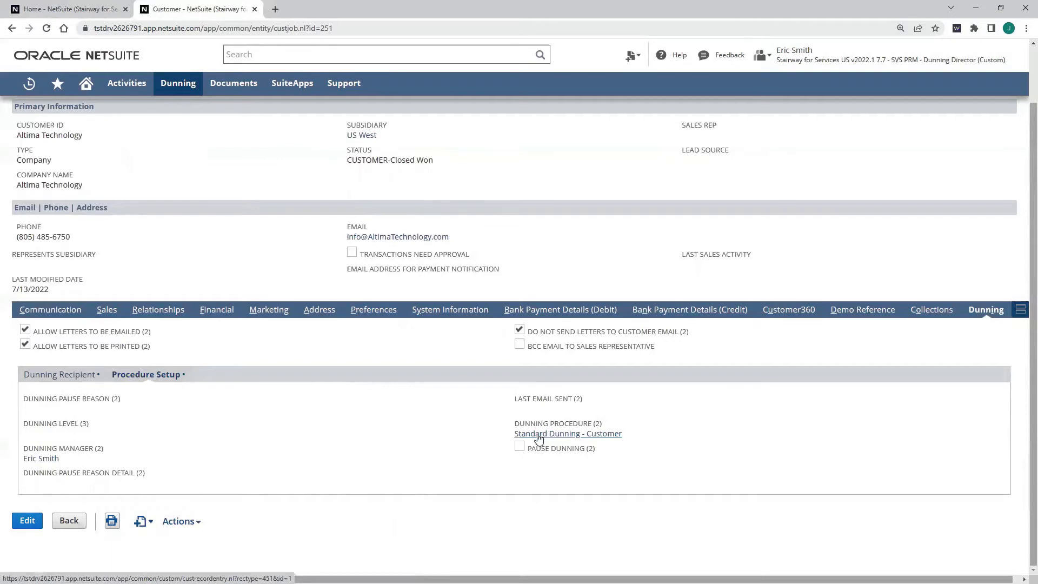
mouse_move(542, 437)
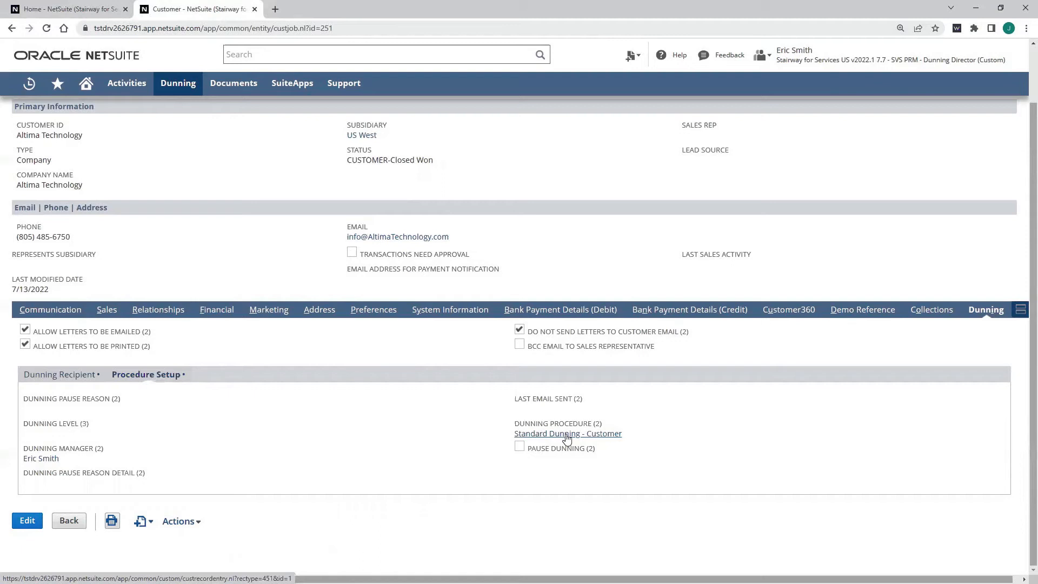
click(568, 434)
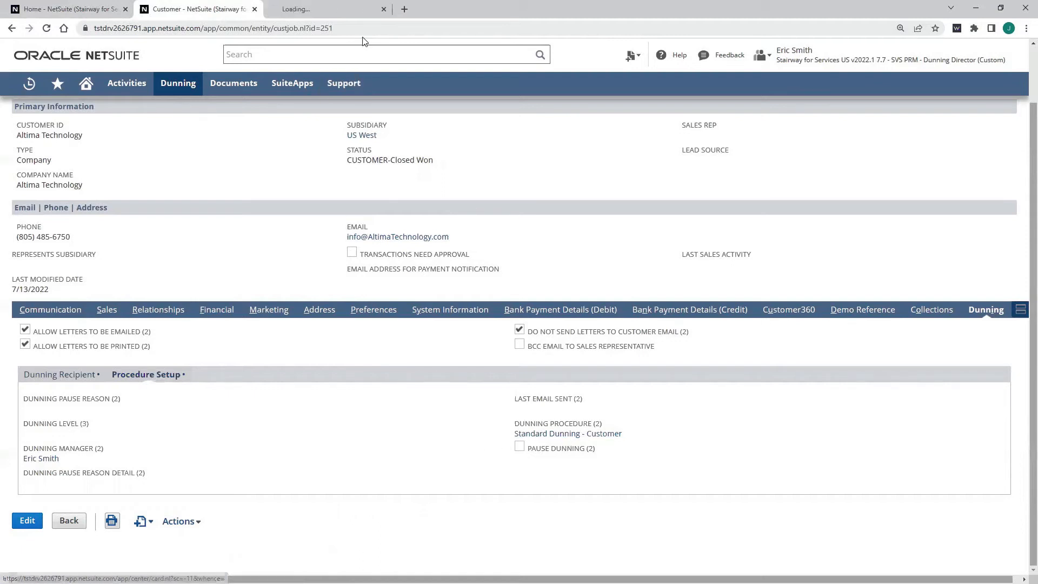
Step: Review the procedure's Primary Information, subsidiaries and 30/60/90-day Selection Criteria
click(568, 433)
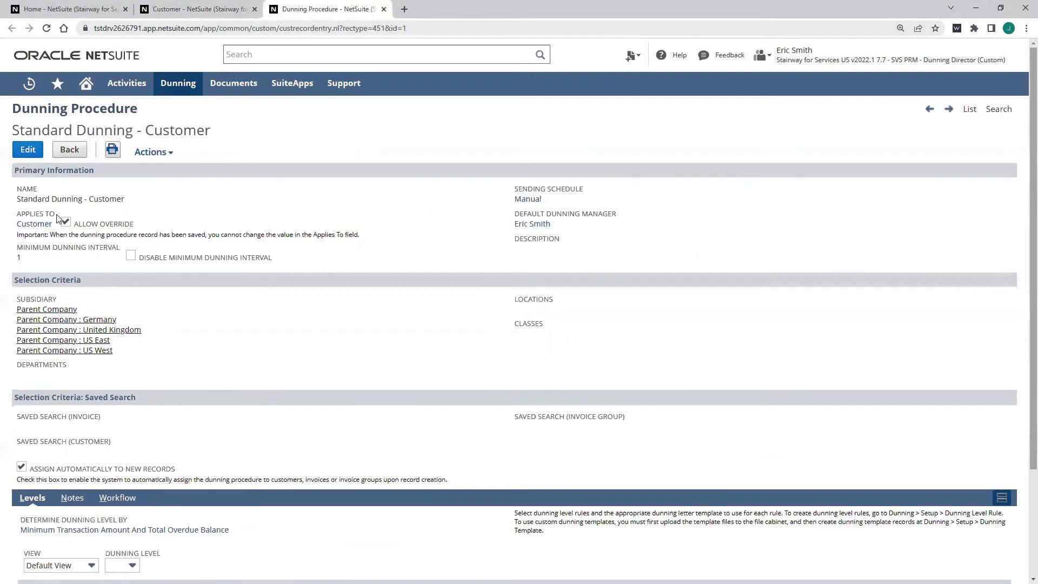
click(65, 220)
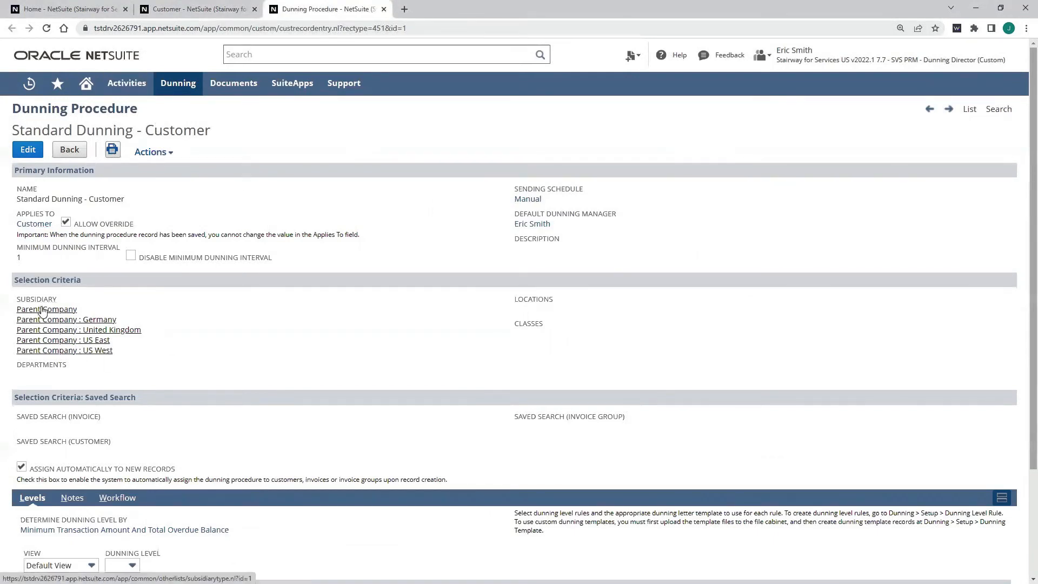
mouse_move(464, 302)
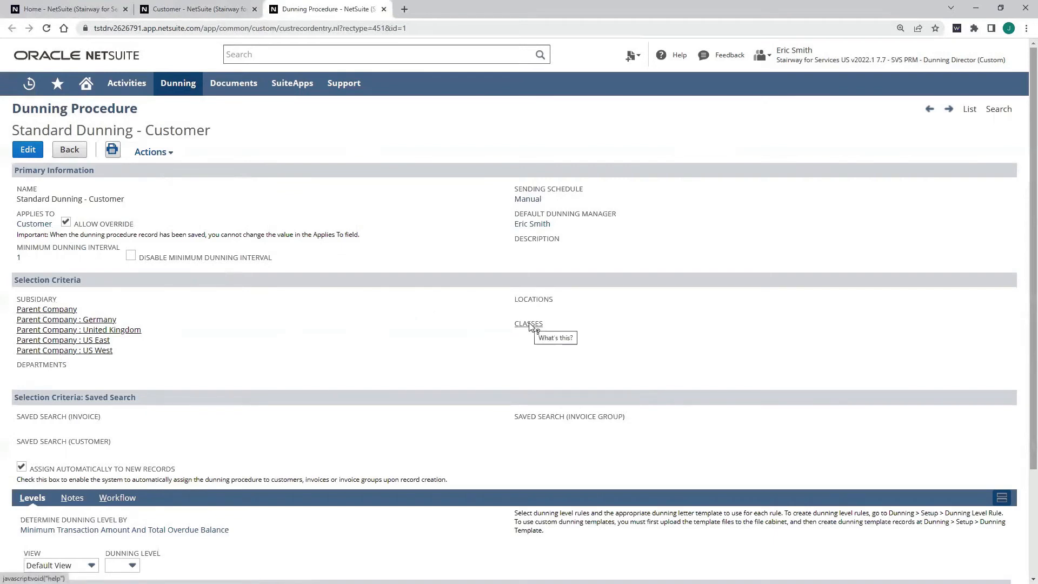
mouse_move(368, 342)
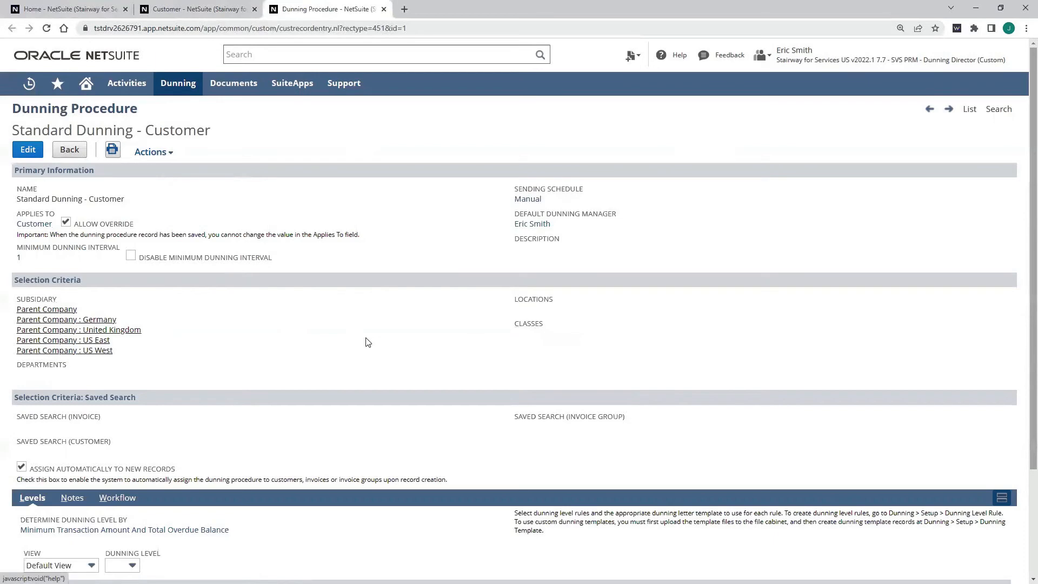
scroll(down, 3)
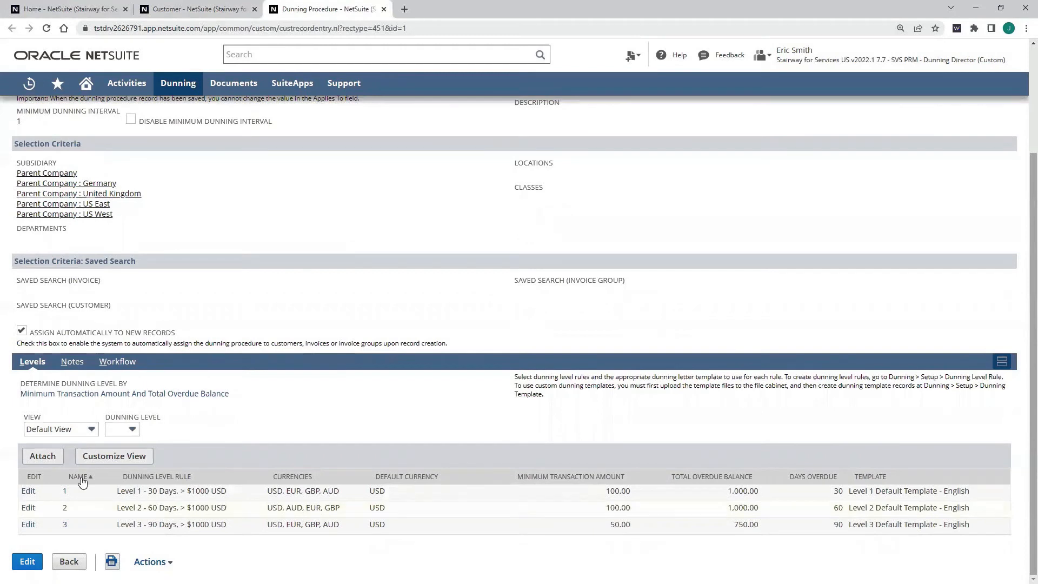
mouse_move(117, 491)
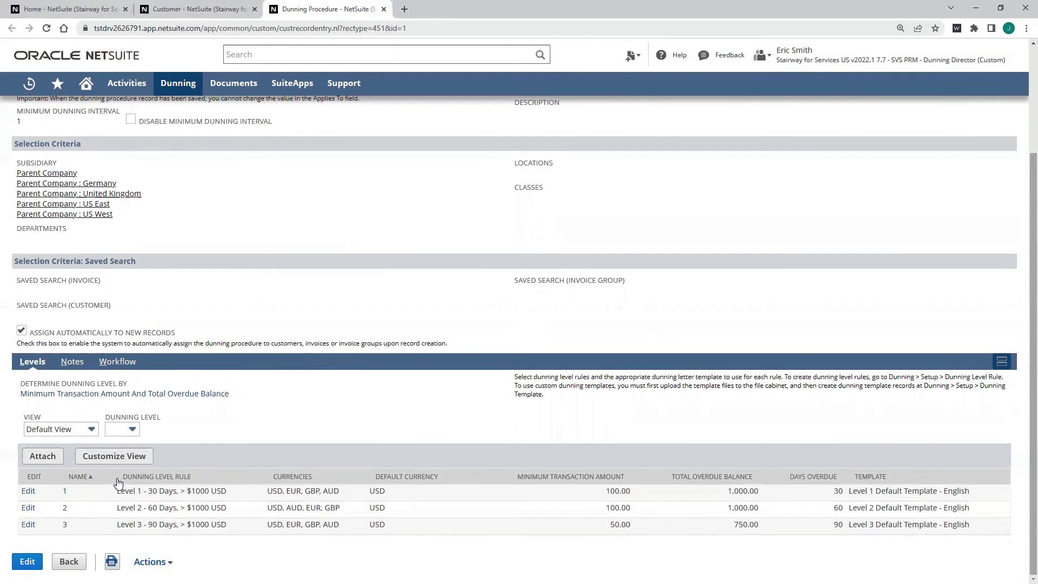
mouse_move(180, 503)
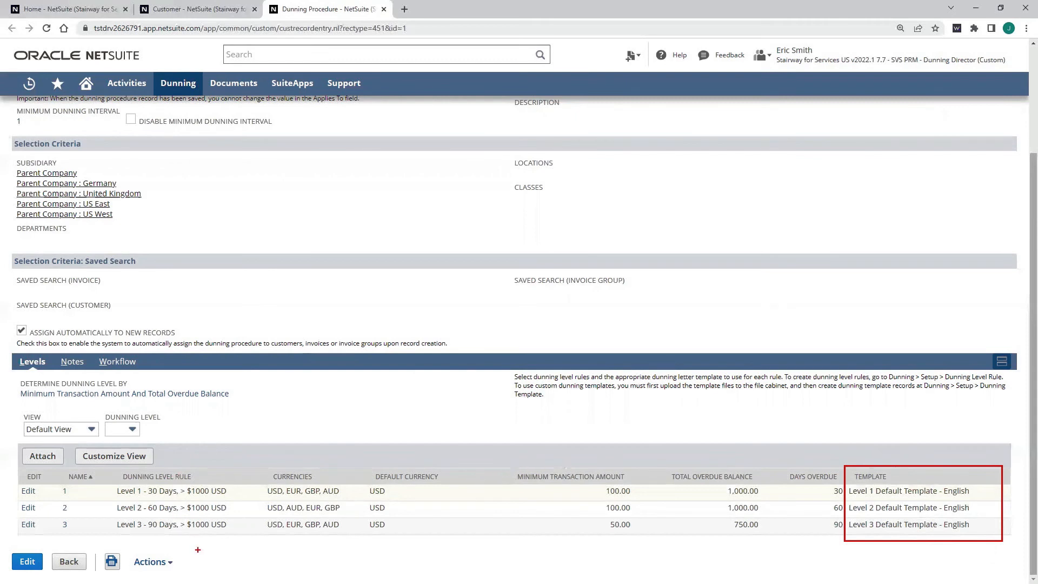
mouse_move(637, 537)
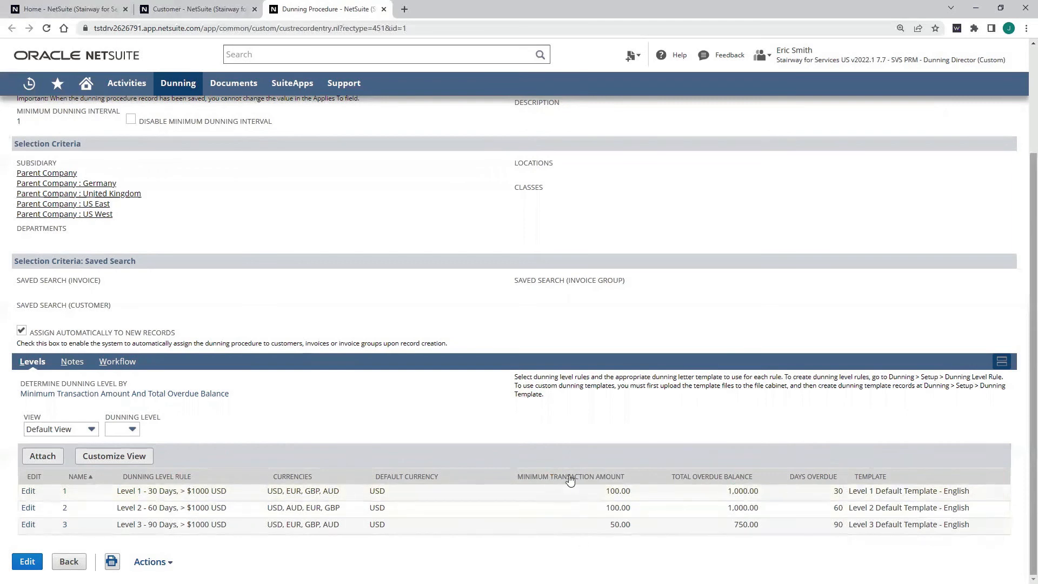
mouse_move(761, 480)
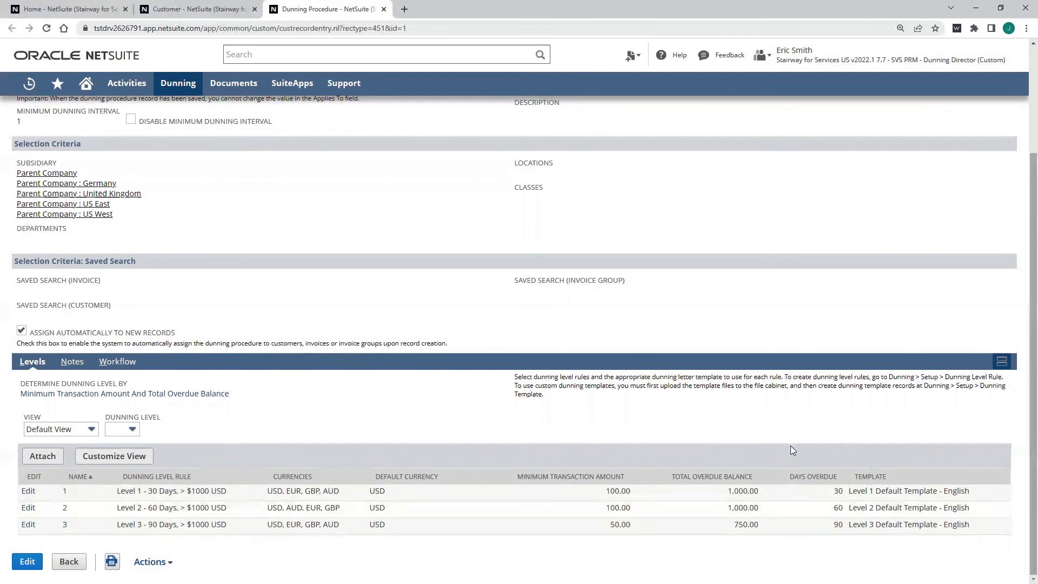
mouse_move(823, 553)
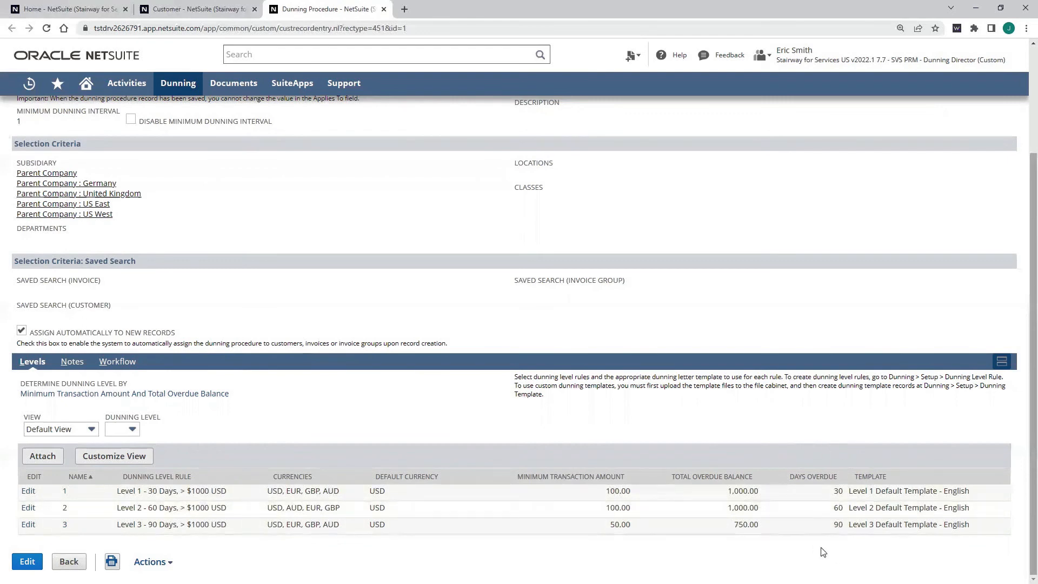
mouse_move(764, 422)
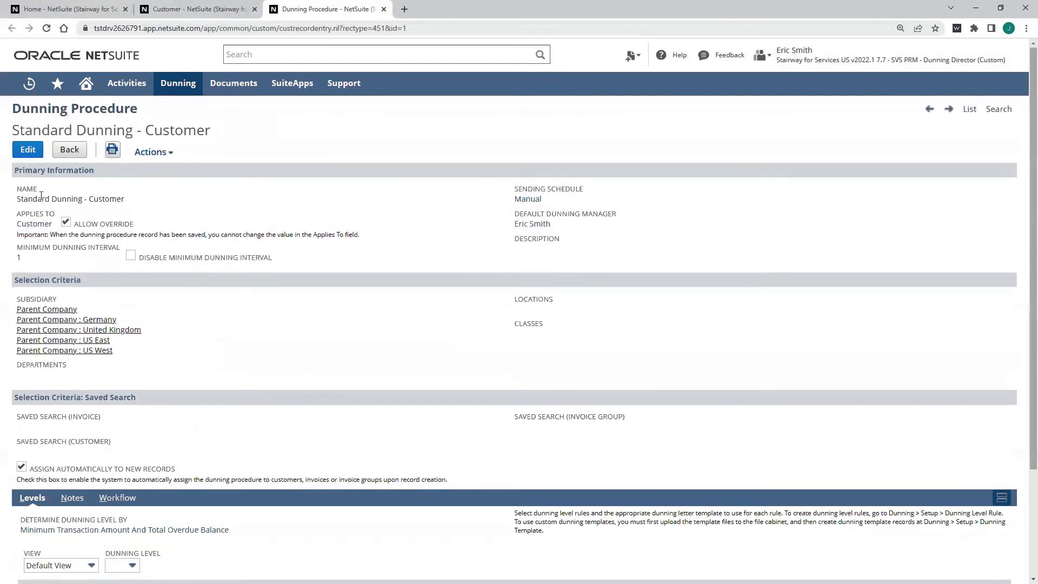
mouse_move(370, 201)
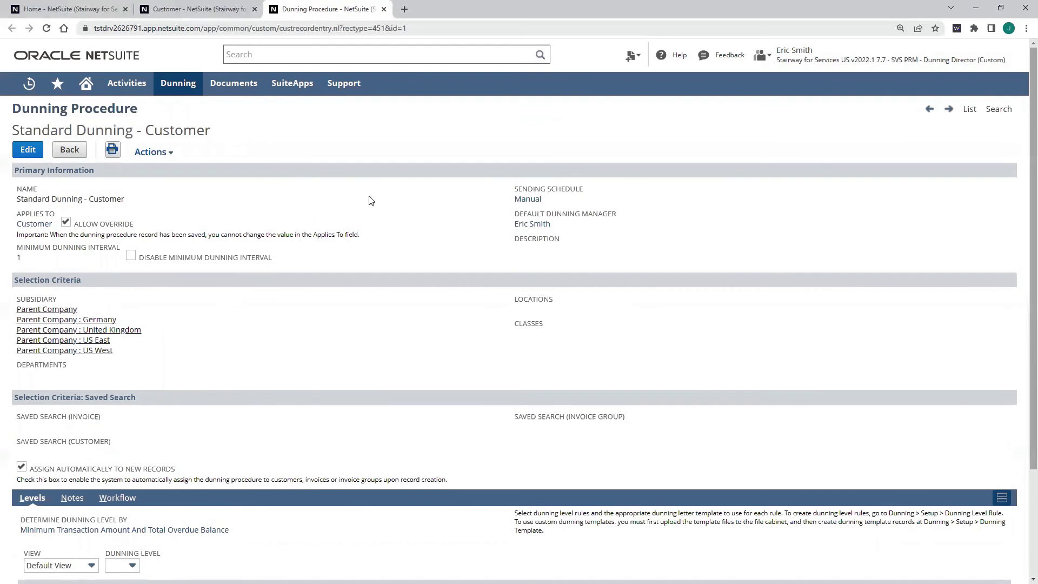
Step: Close the Customer and Dunning Procedure tabs, returning to the Home dashboard
click(178, 83)
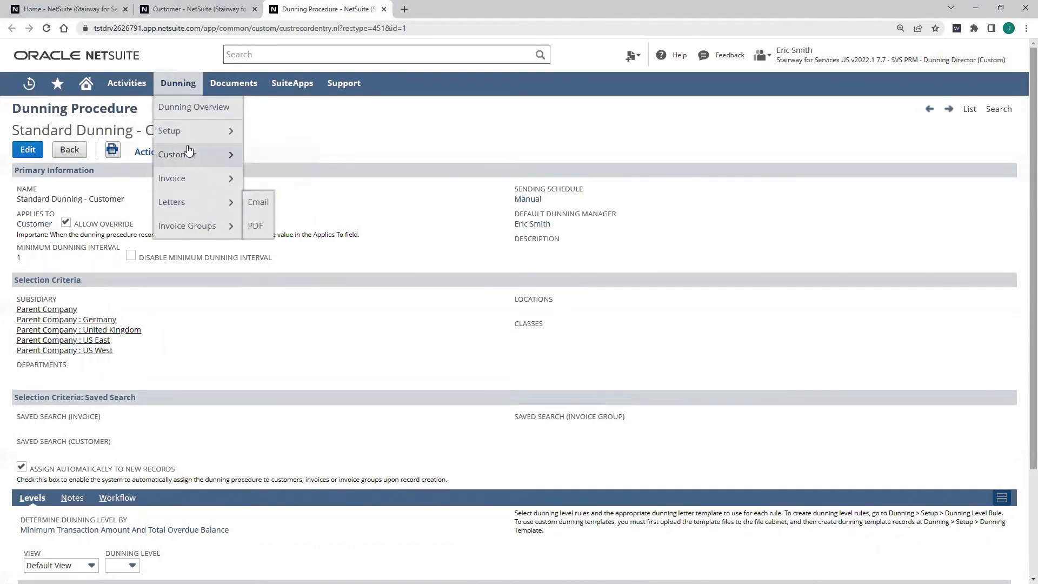
mouse_move(168, 131)
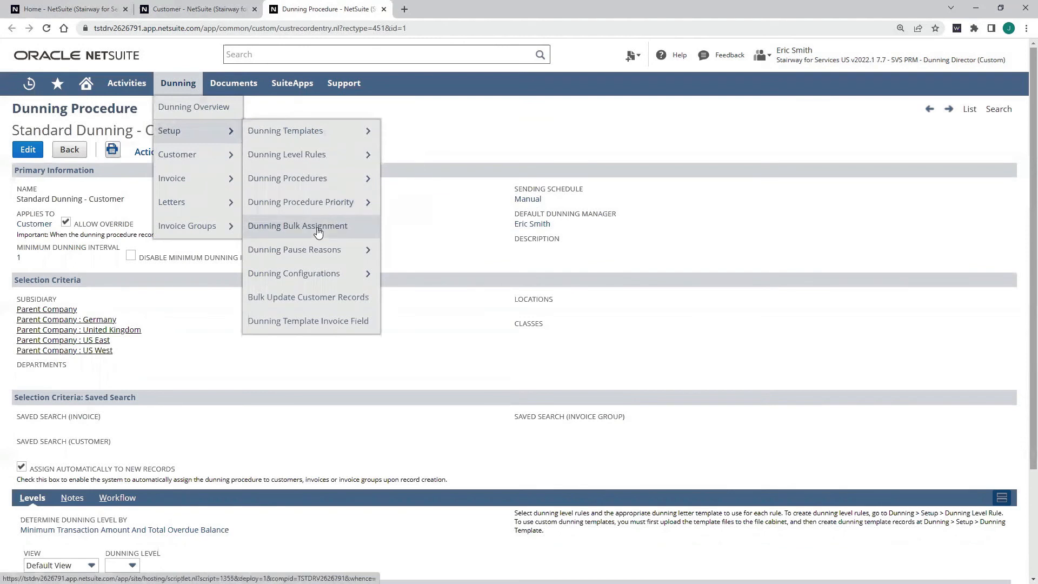
click(297, 226)
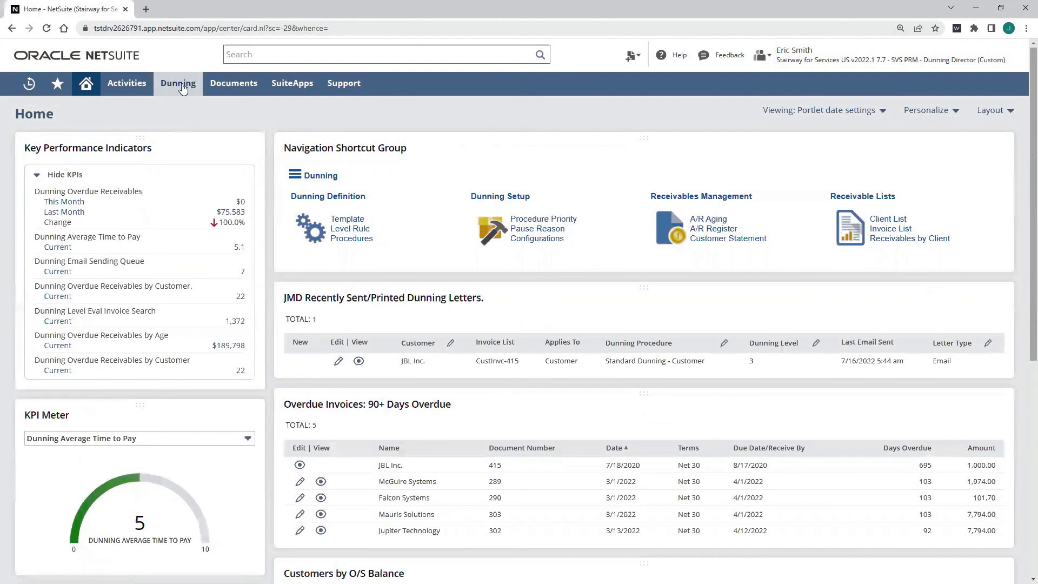
Step: Navigate via Dunning > Letters > Email to the Dunning Email Sending Queue
click(177, 83)
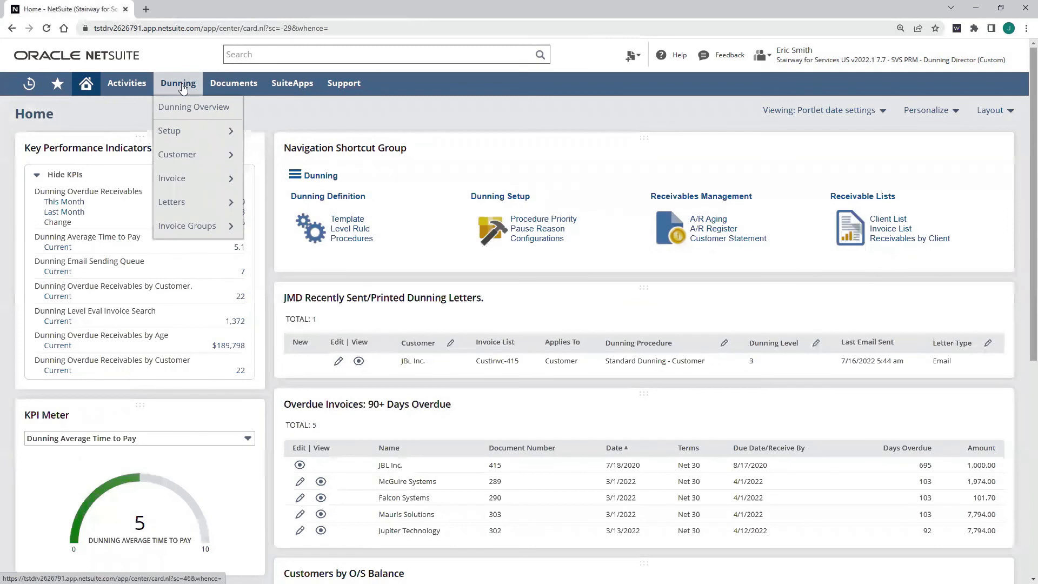
mouse_move(172, 202)
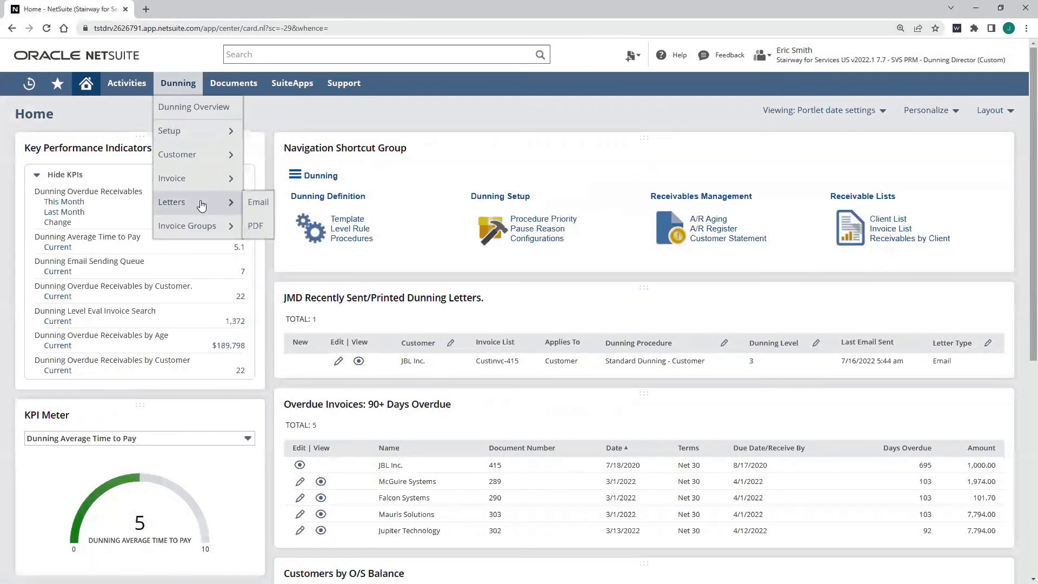
click(258, 202)
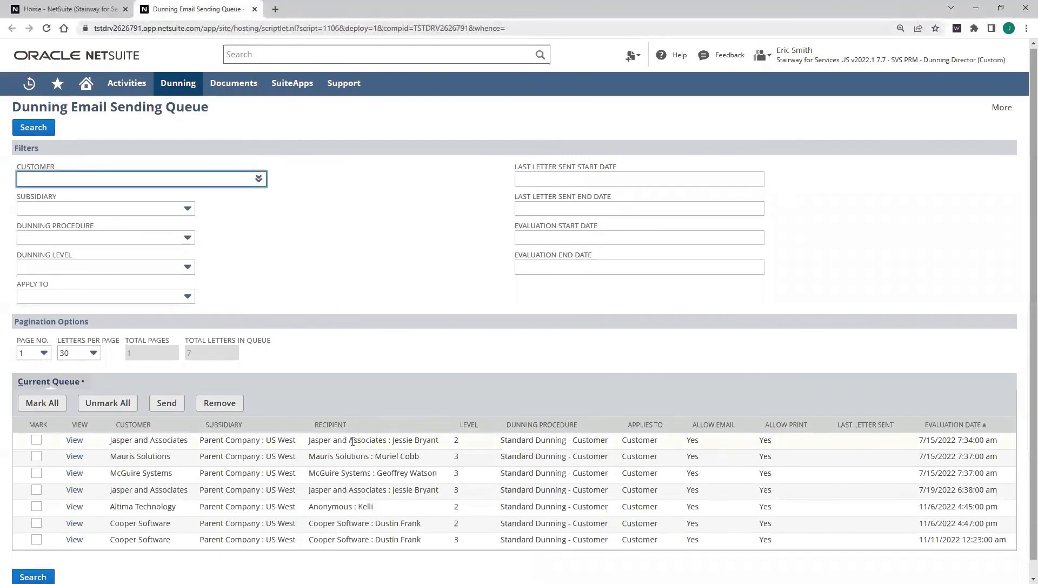
Step: Use Mark All in the Current Queue to flag all seven queued letters for sending
scroll(down, 3)
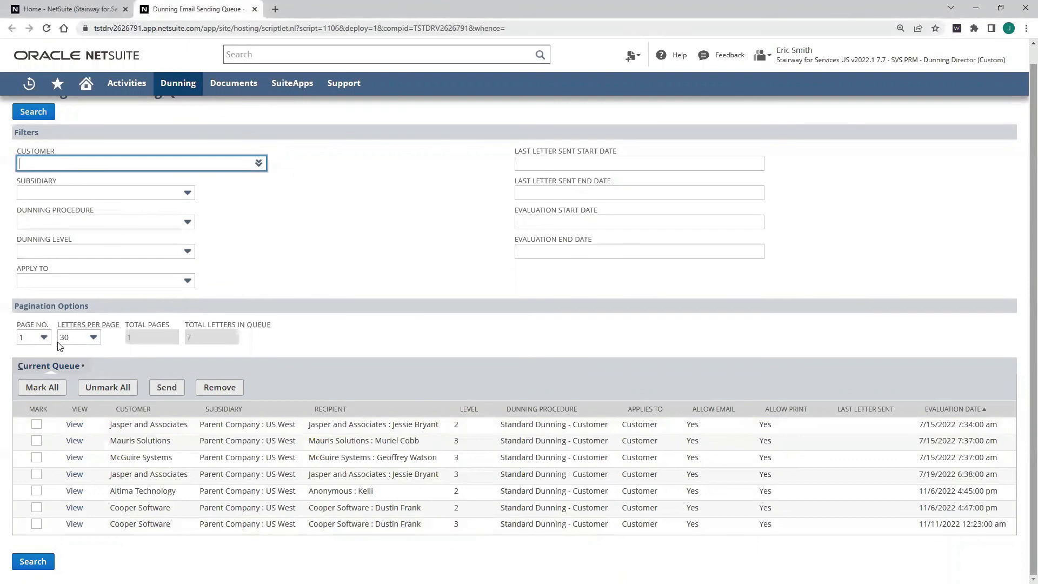
mouse_move(98, 528)
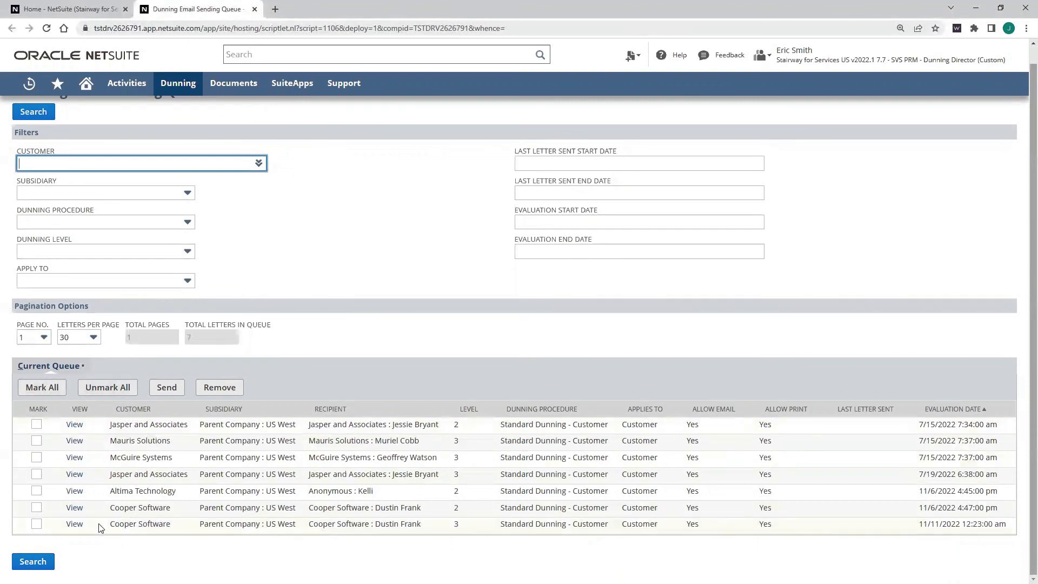
mouse_move(391, 421)
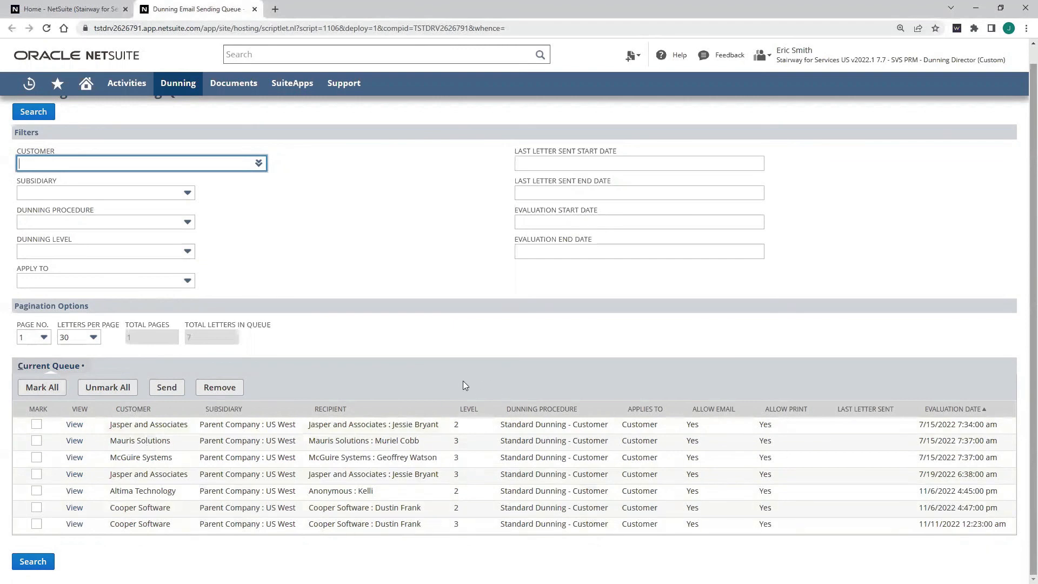
mouse_move(503, 555)
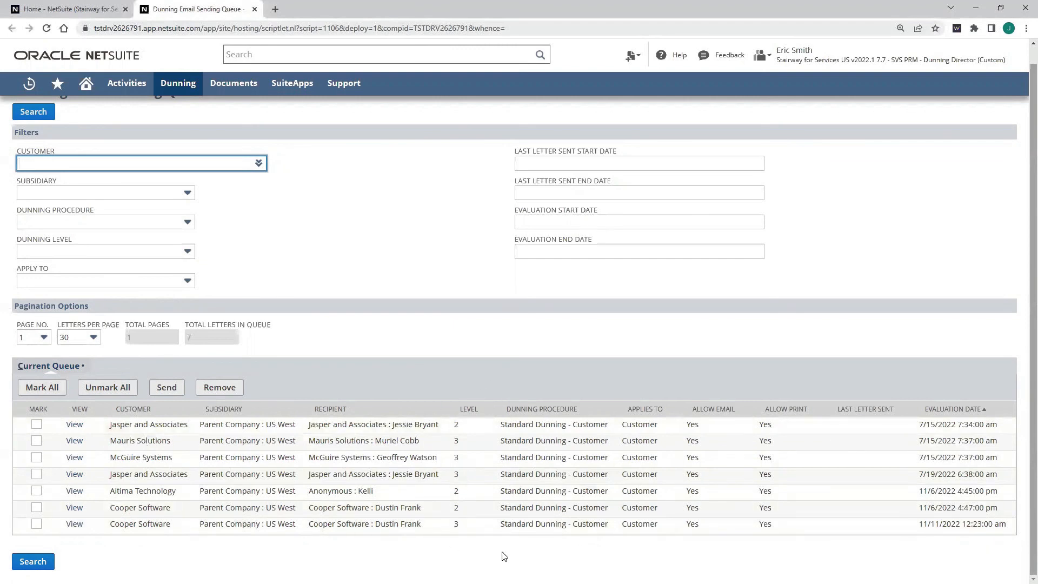
mouse_move(530, 552)
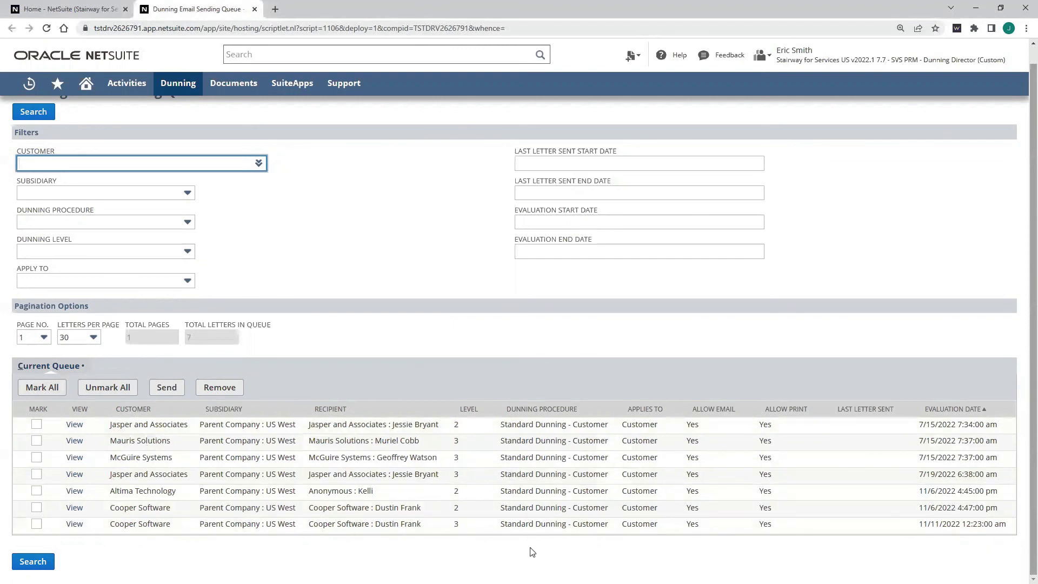
mouse_move(1021, 409)
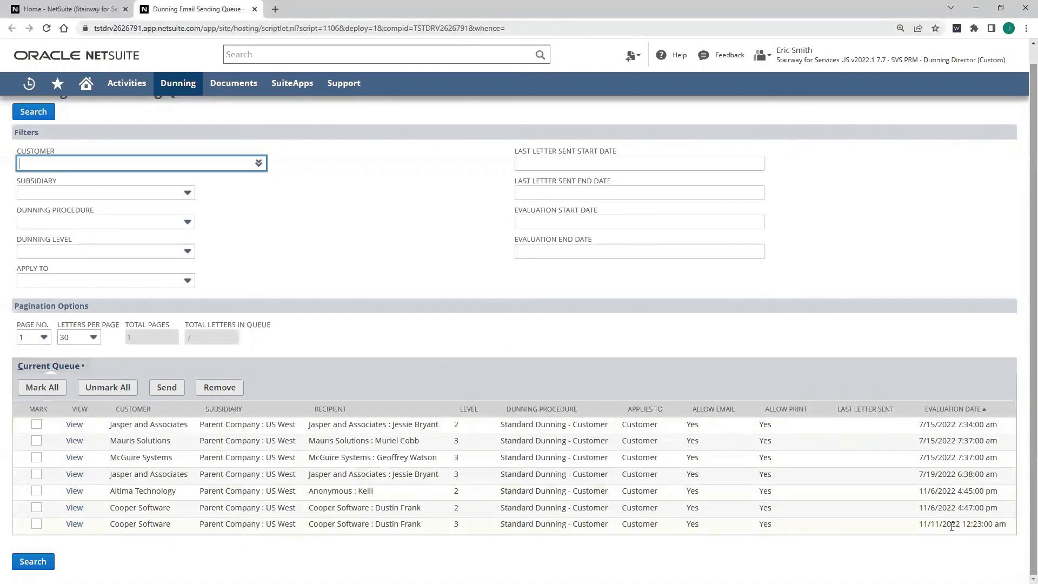
click(42, 387)
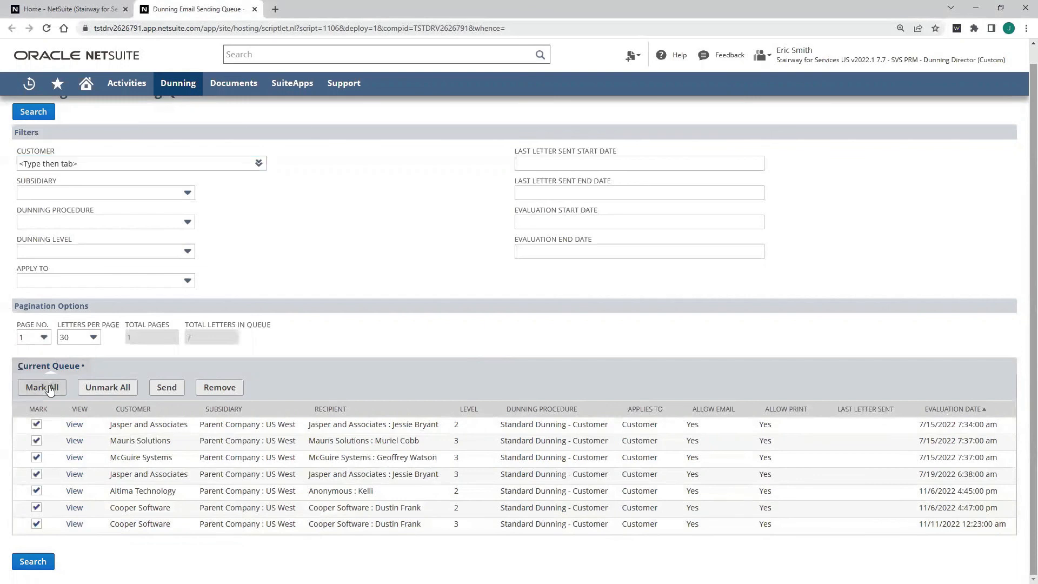
mouse_move(90, 243)
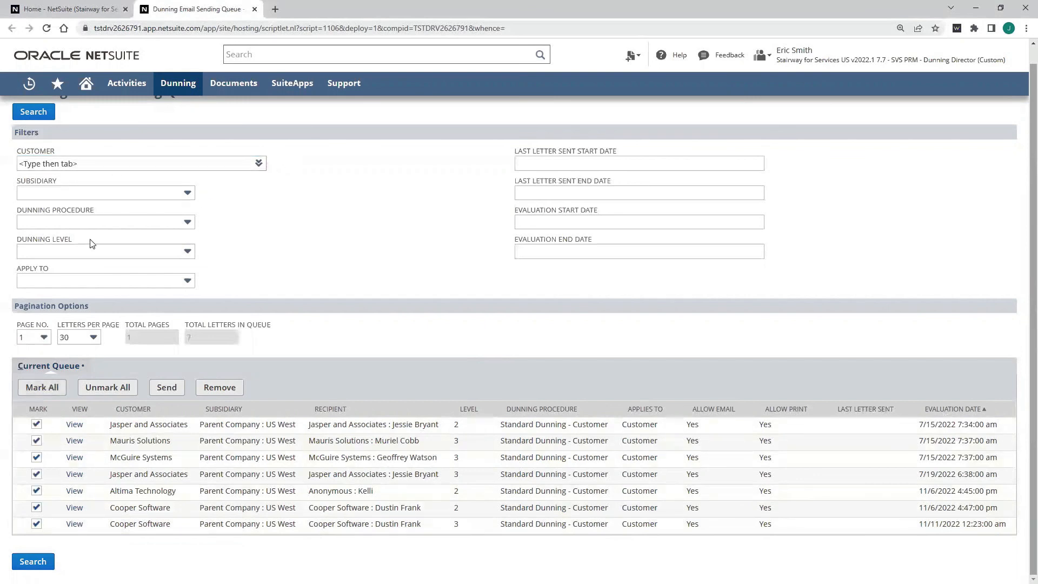
click(638, 251)
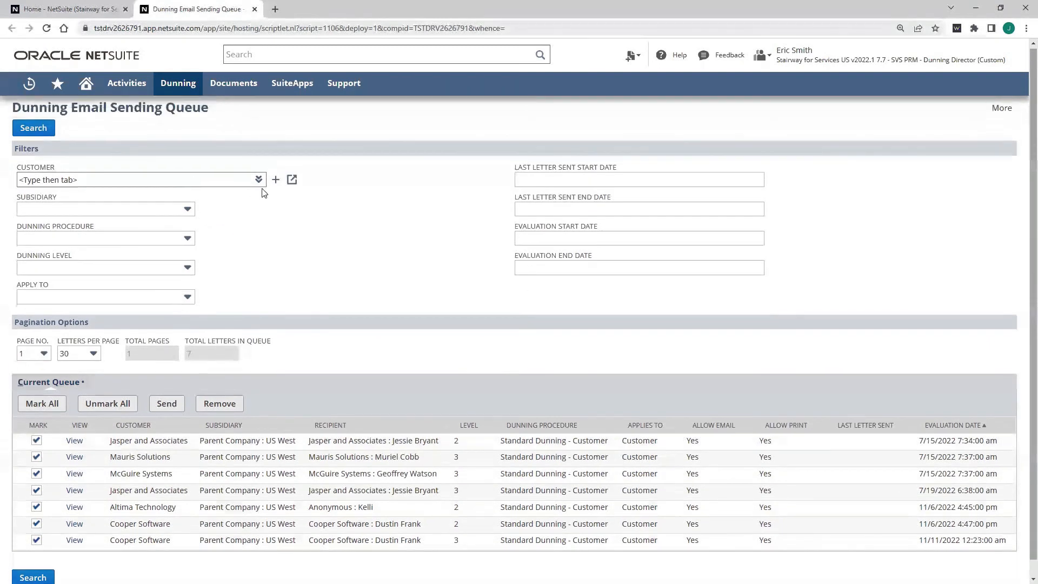
scroll(down, 3)
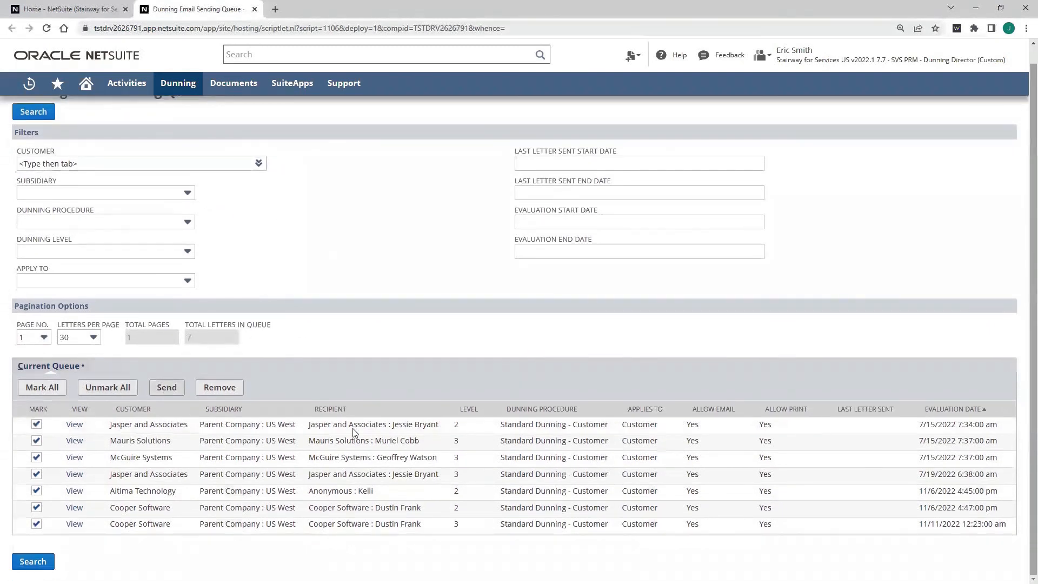